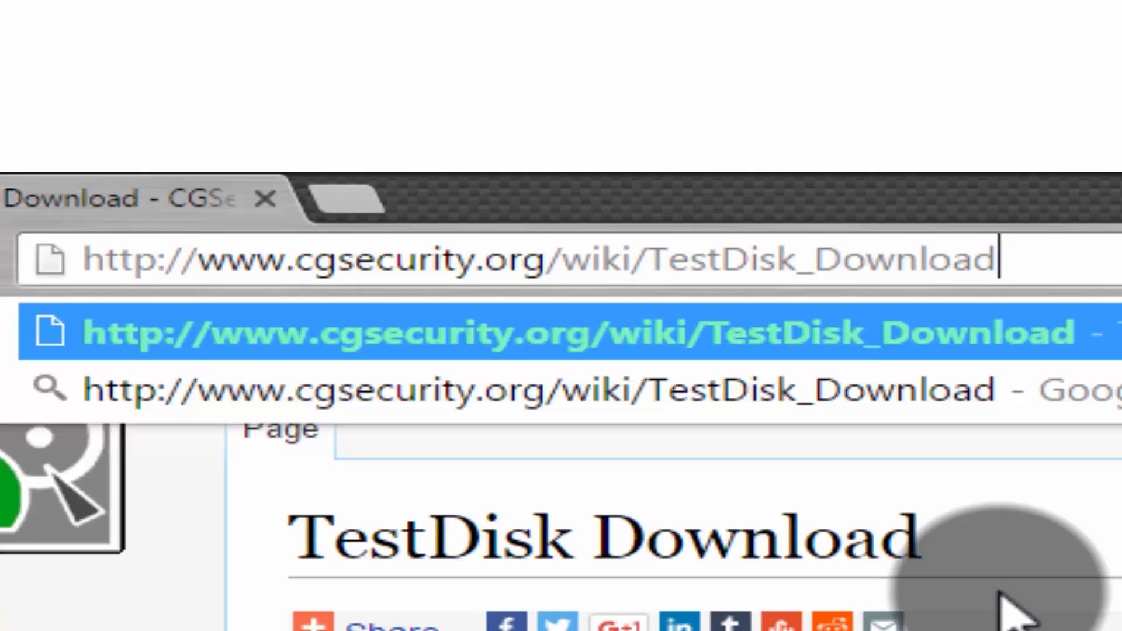
pyautogui.moveTo(1066, 551)
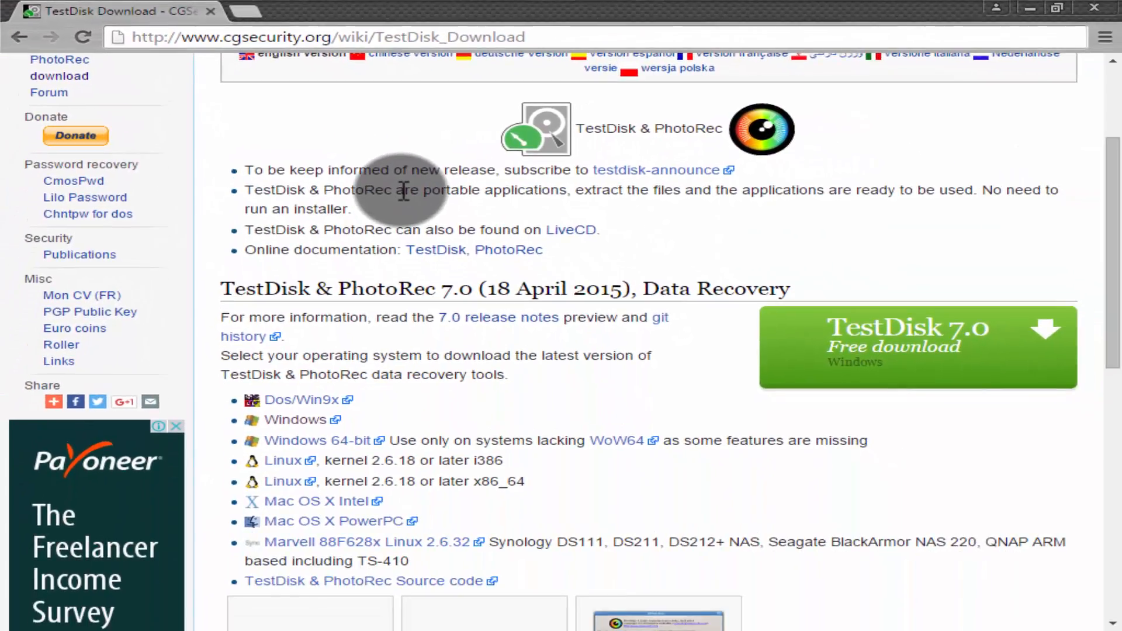
# Scroll the TestDisk download page down to the TestDisk 7.0 Windows download.
pyautogui.scroll(-3)
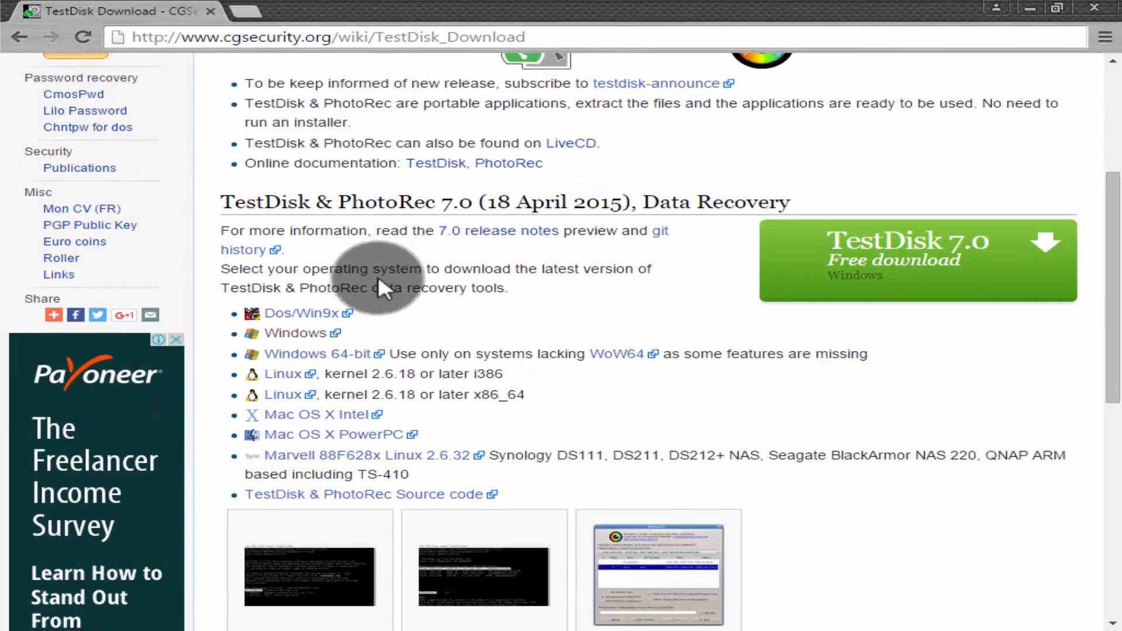
pyautogui.scroll(-3)
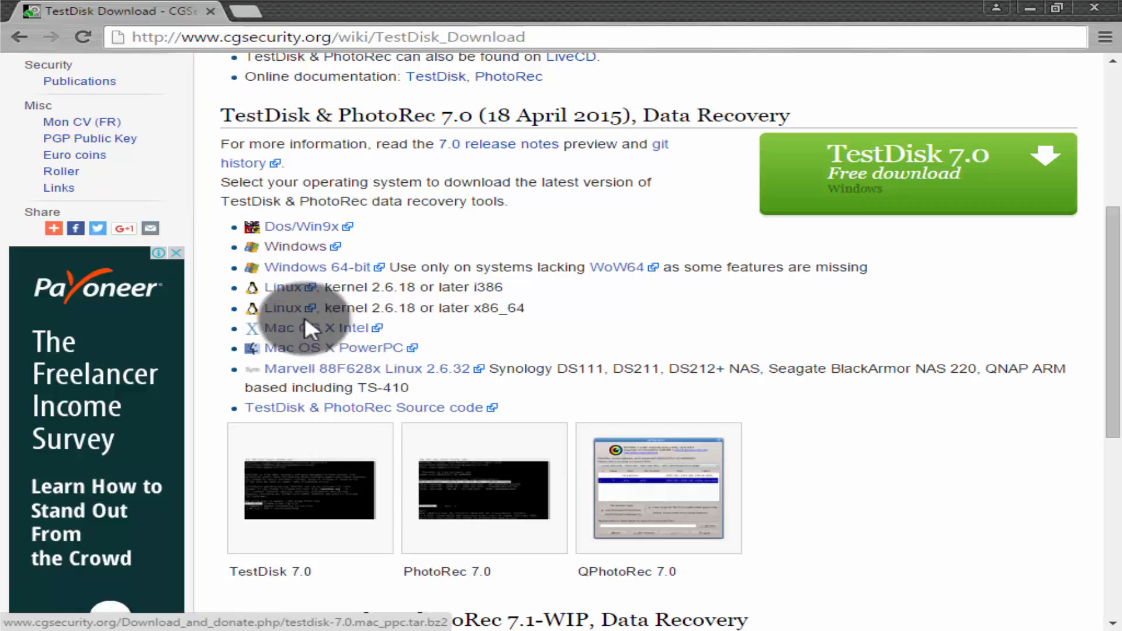
pyautogui.moveTo(927, 218)
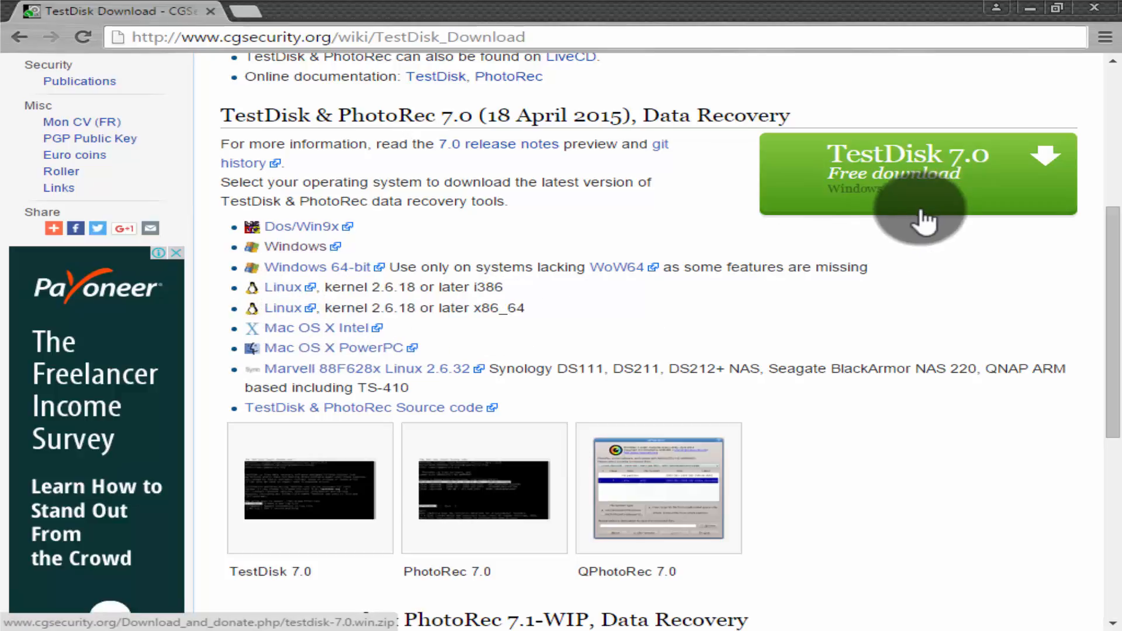
pyautogui.moveTo(836, 200)
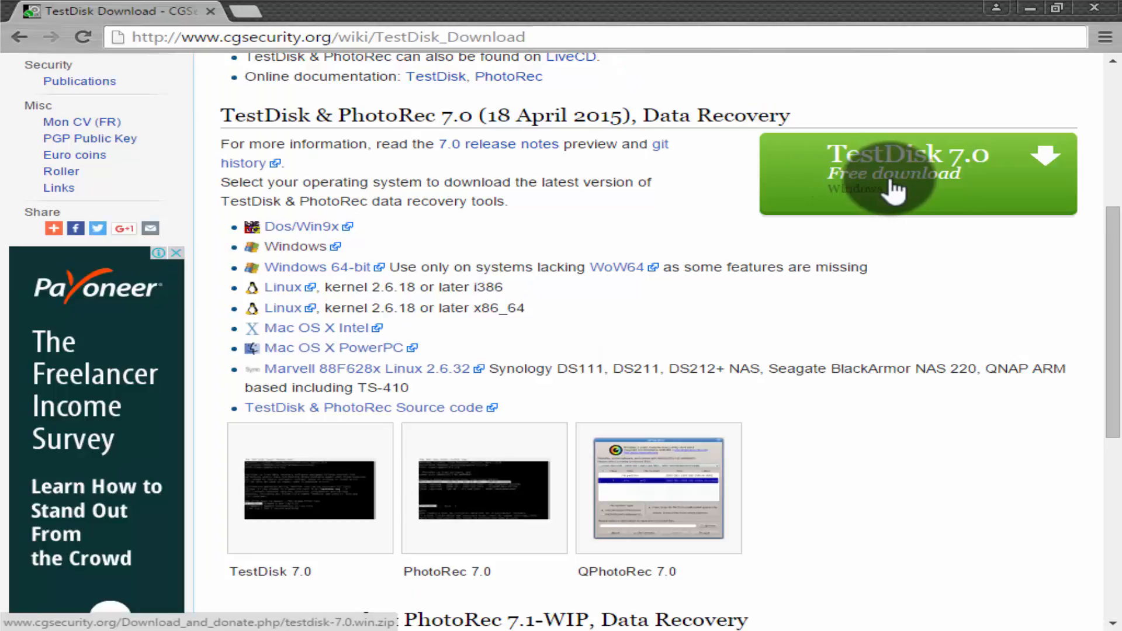
pyautogui.scroll(-3)
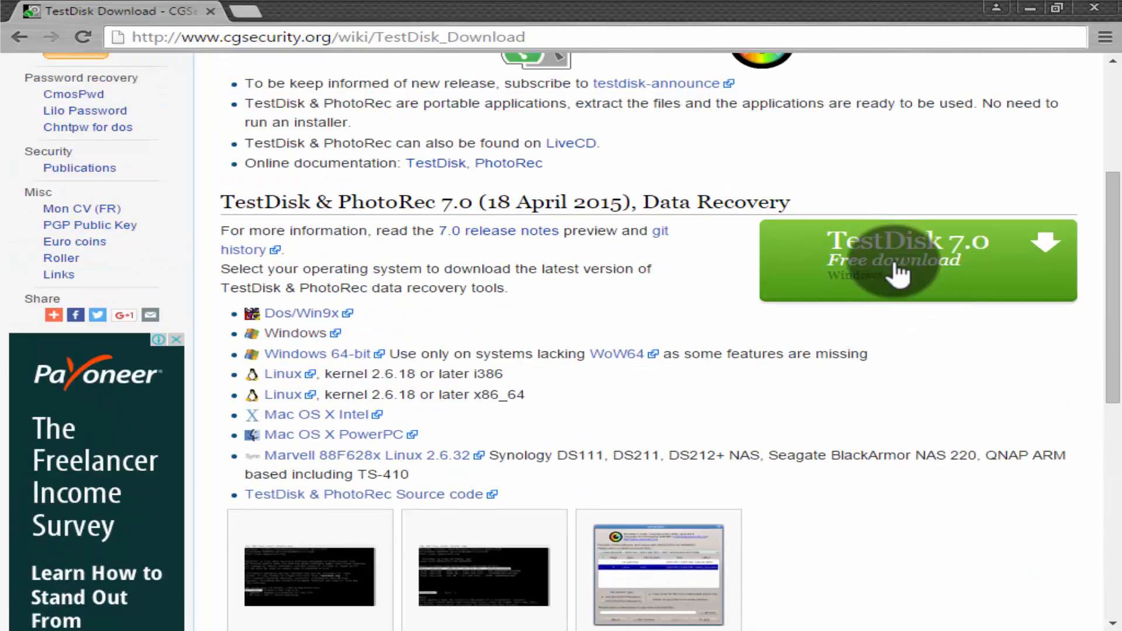
pyautogui.moveTo(898, 272)
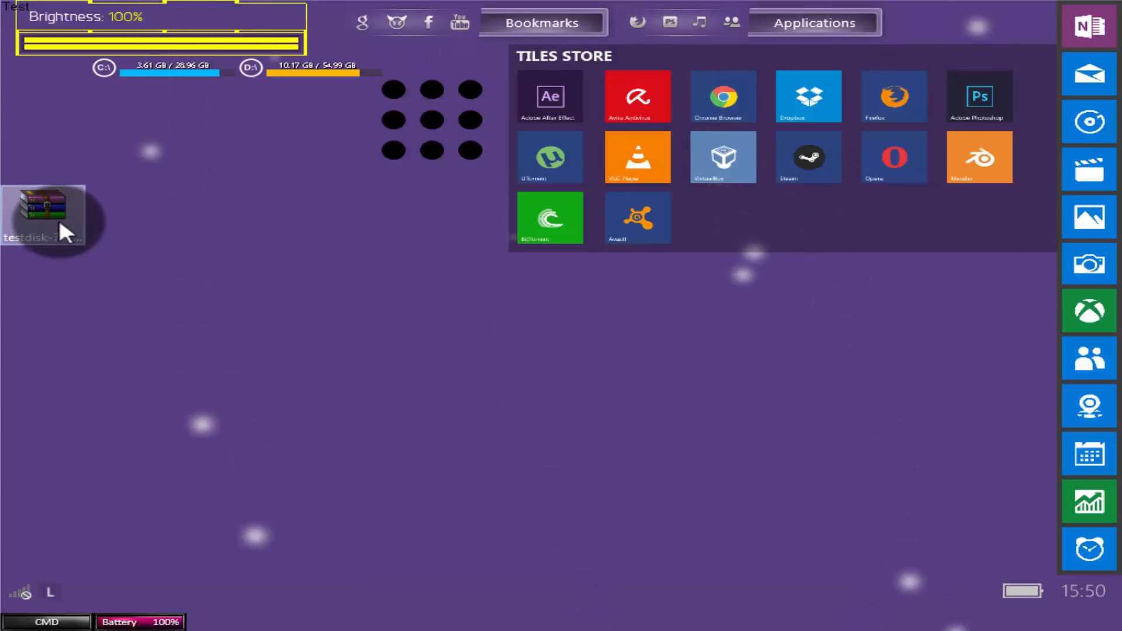
# Extract the TestDisk zip, open testdisk-7.0 and launch photorec_win.
pyautogui.rightClick(43, 214)
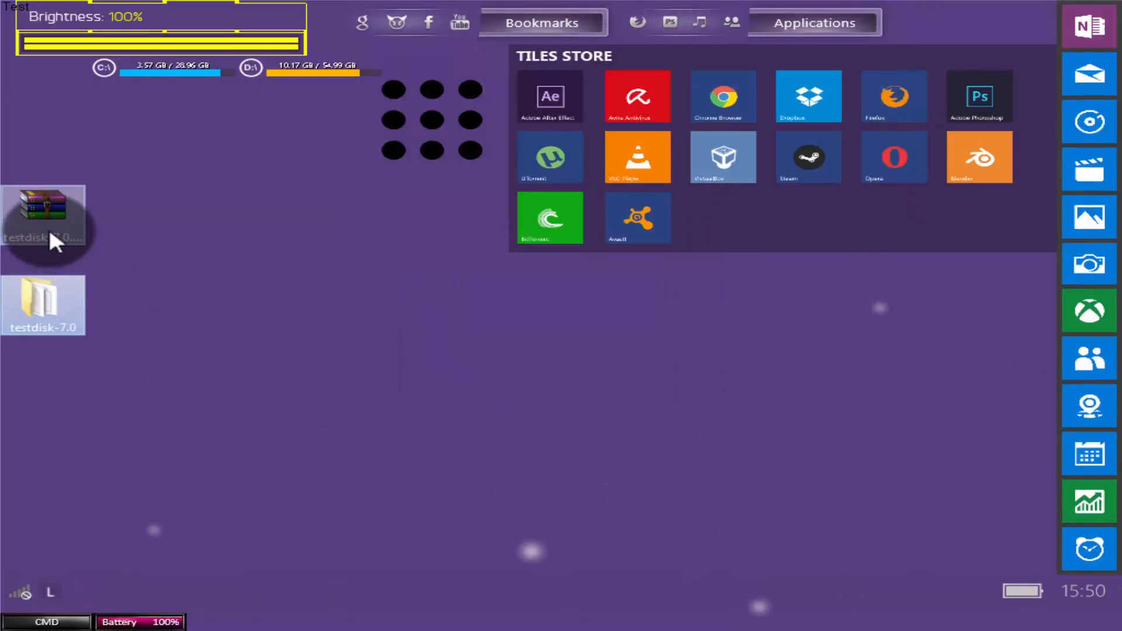
pyautogui.moveTo(44, 304)
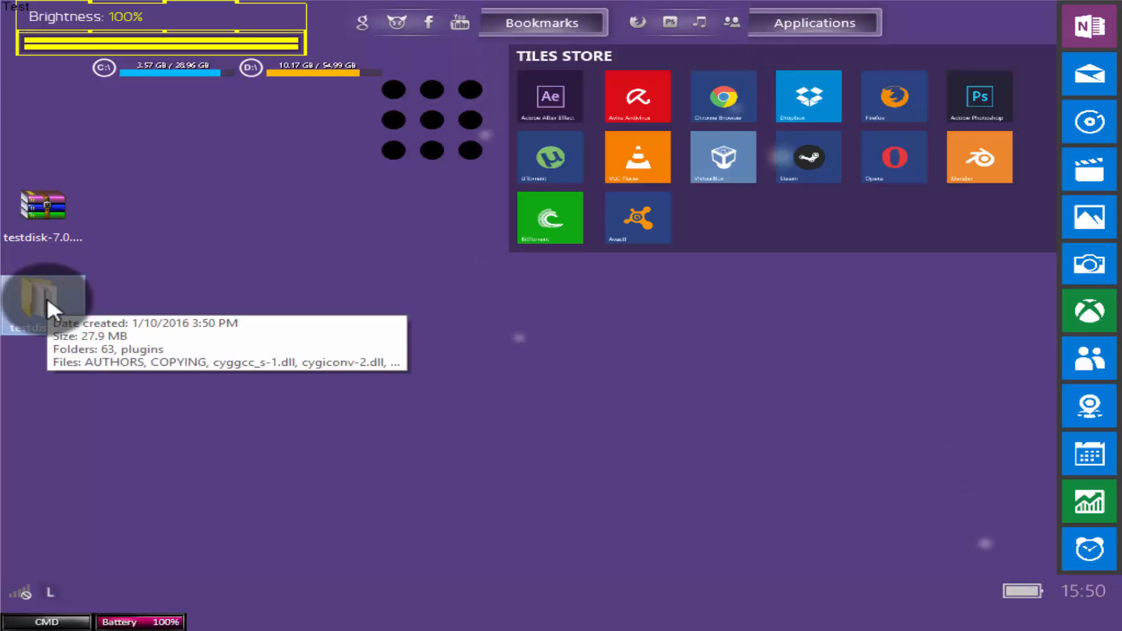
pyautogui.doubleClick(44, 301)
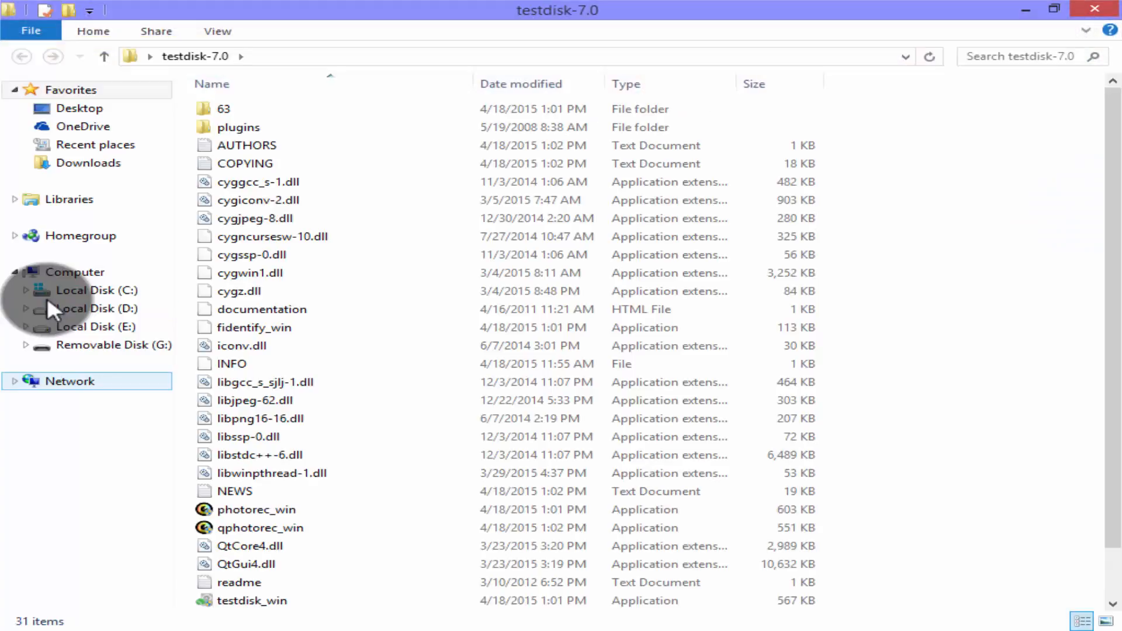
pyautogui.click(262, 309)
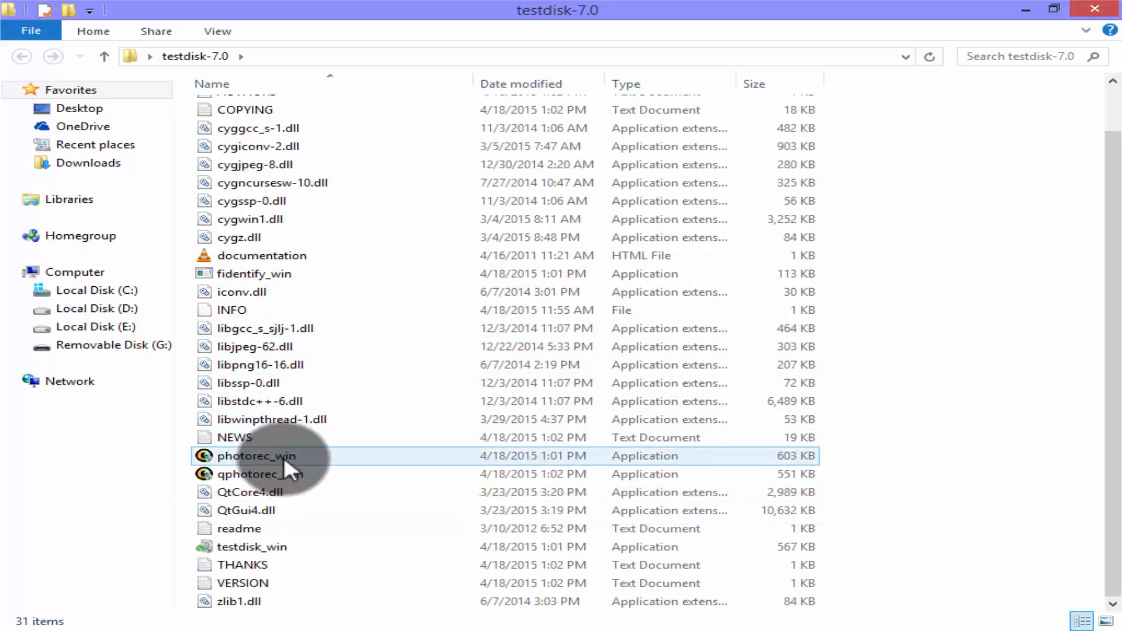
pyautogui.moveTo(256, 456)
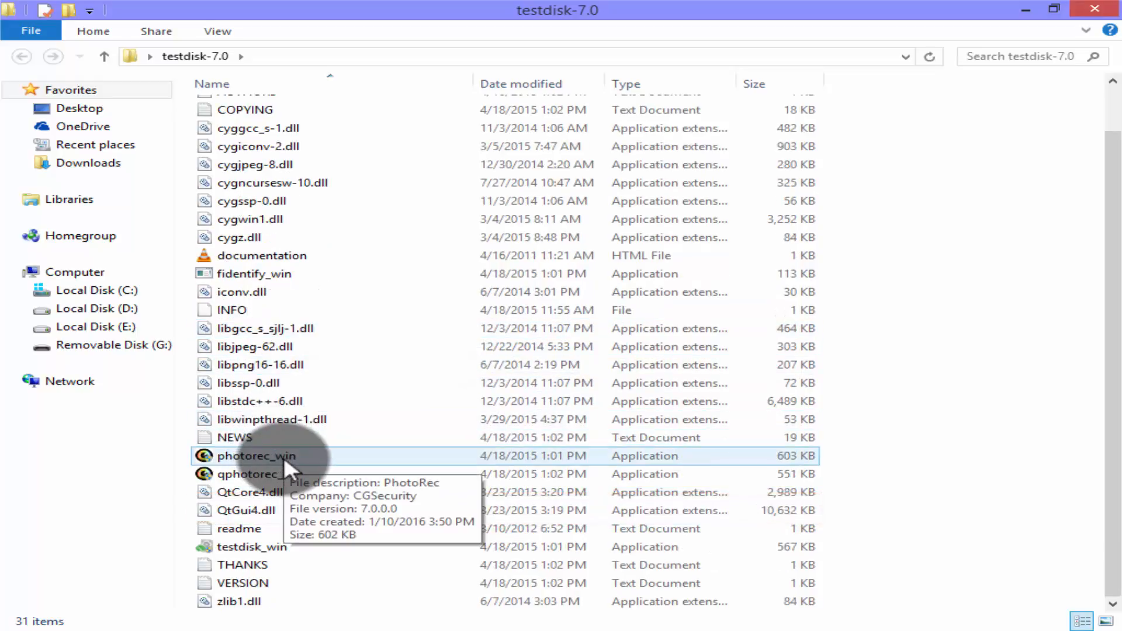
pyautogui.click(256, 456)
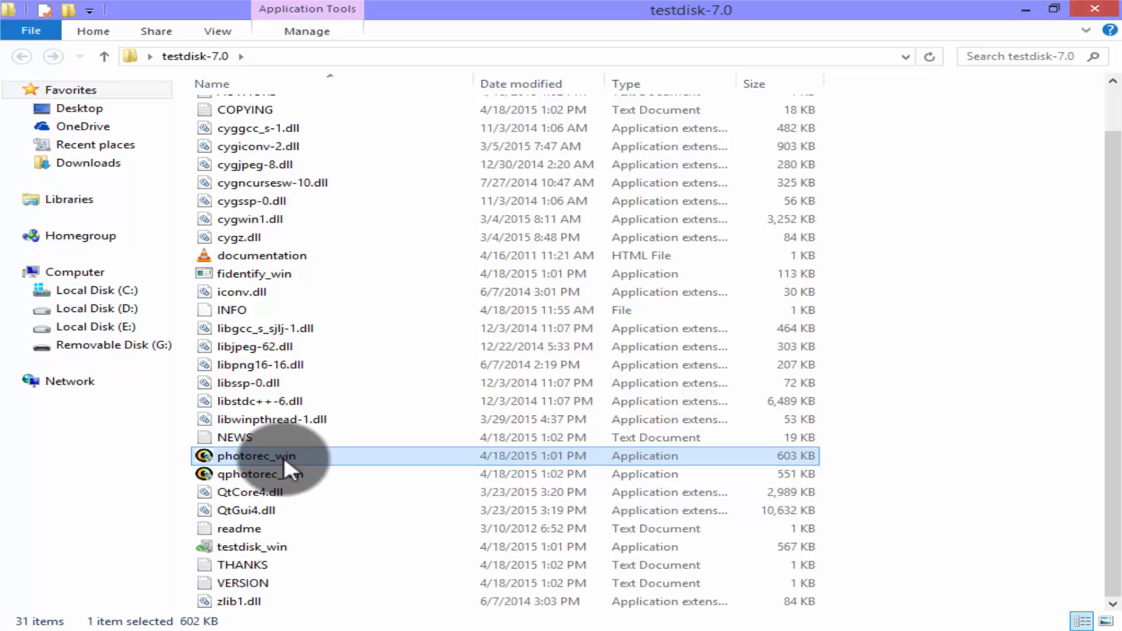
pyautogui.doubleClick(256, 456)
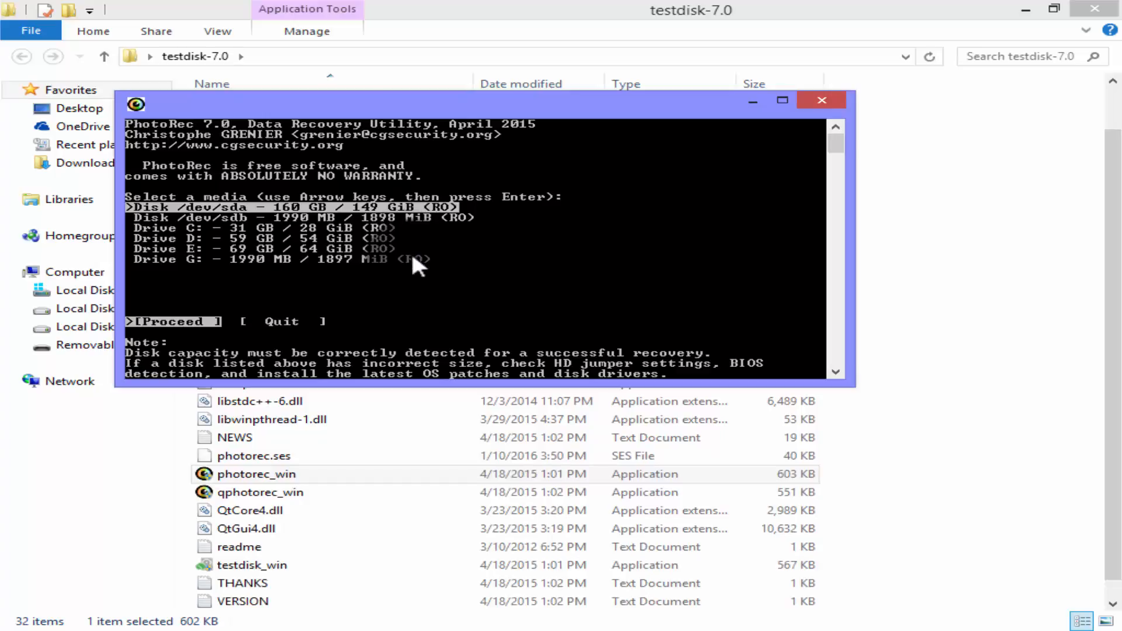
pyautogui.moveTo(431, 266)
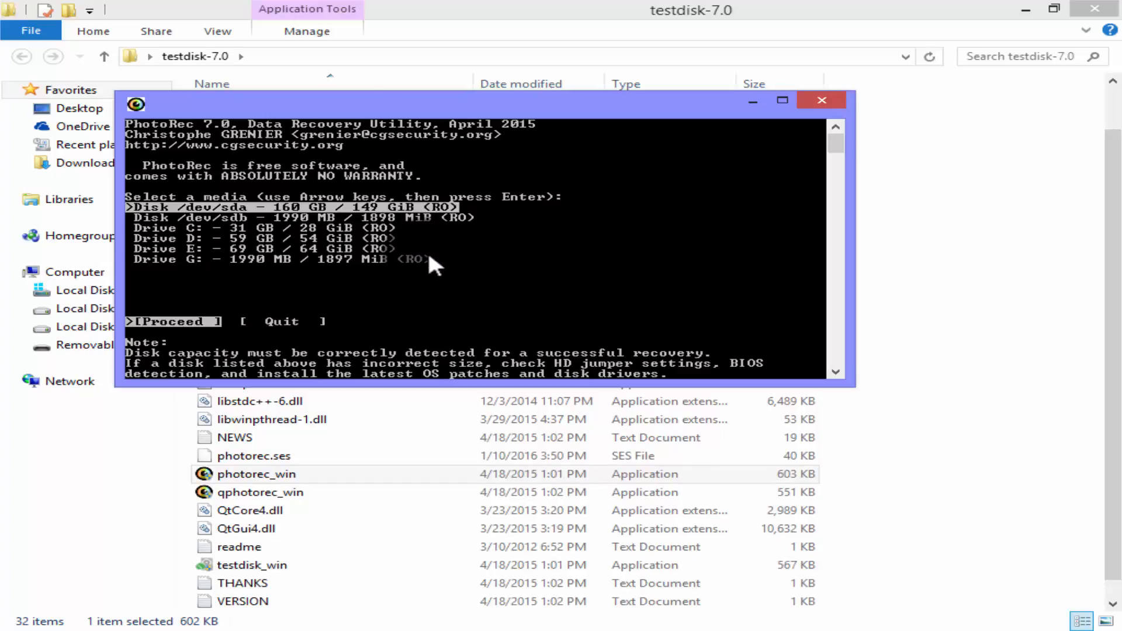
# Highlight Drive G (1990 MB) in the media list and proceed.
pyautogui.press('Down')
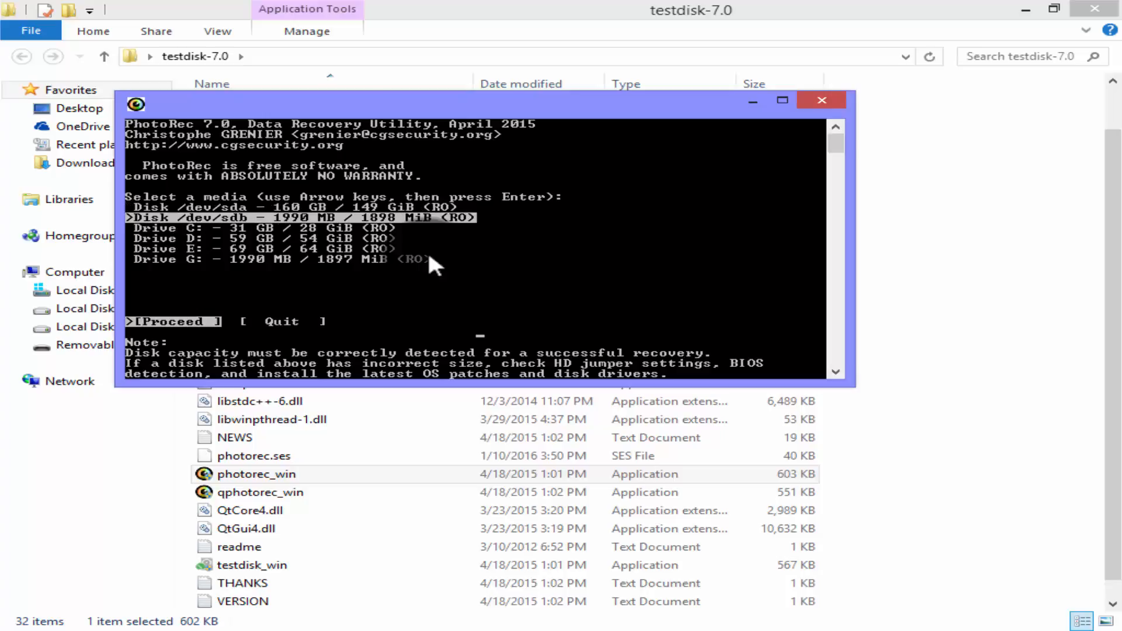
pyautogui.press('down')
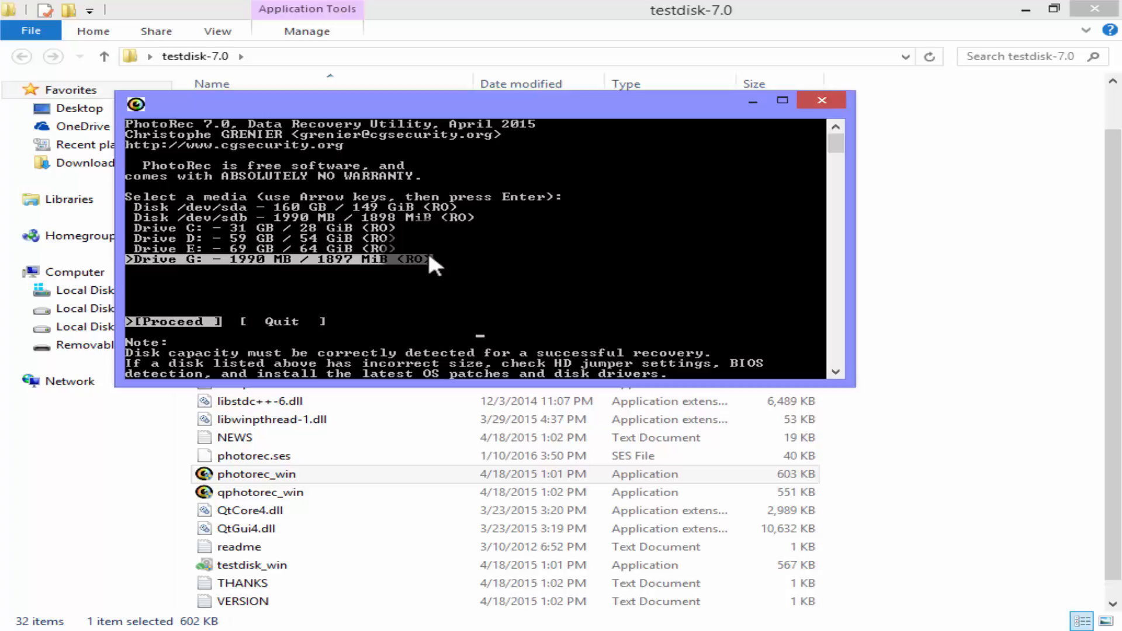
pyautogui.press('enter')
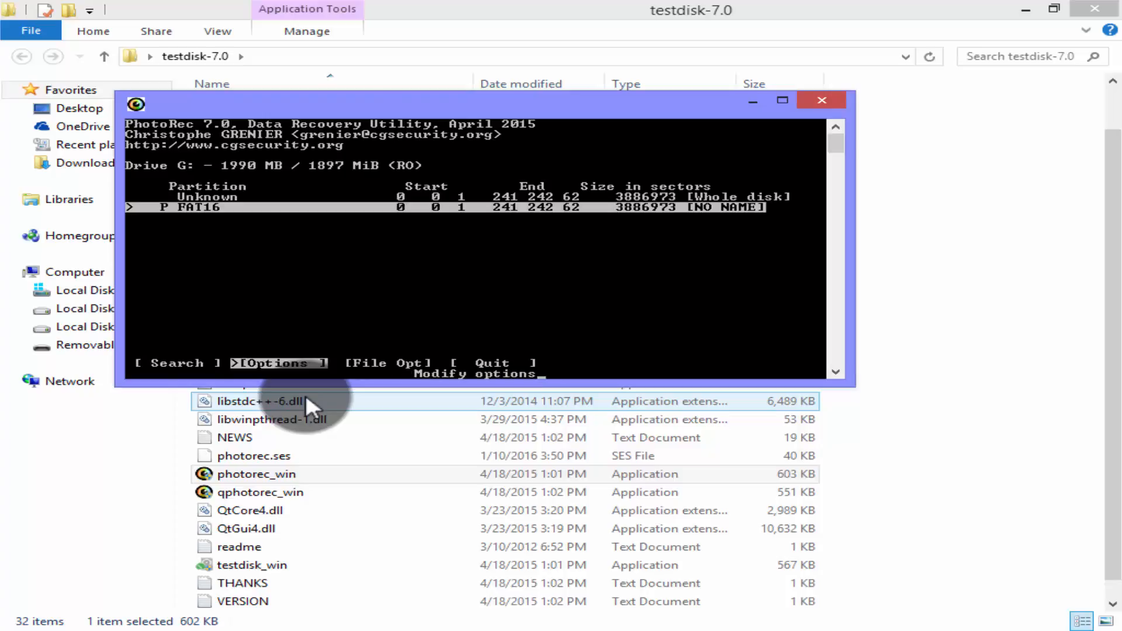
# Open File Opt, review the file-type list and save it with B.
pyautogui.press('right')
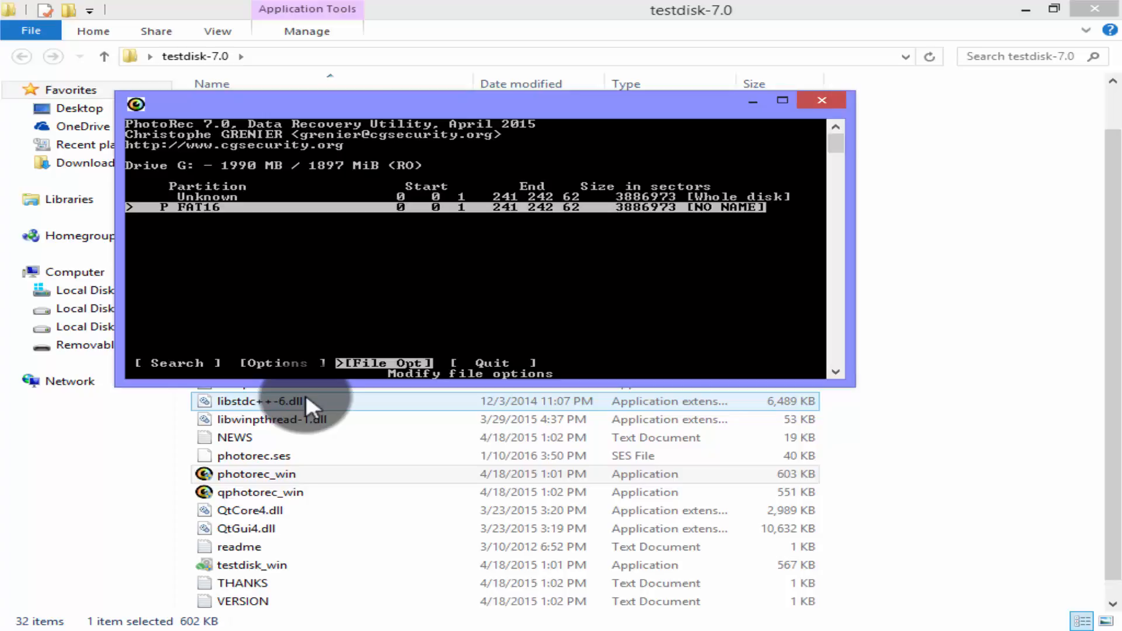
pyautogui.press('Right')
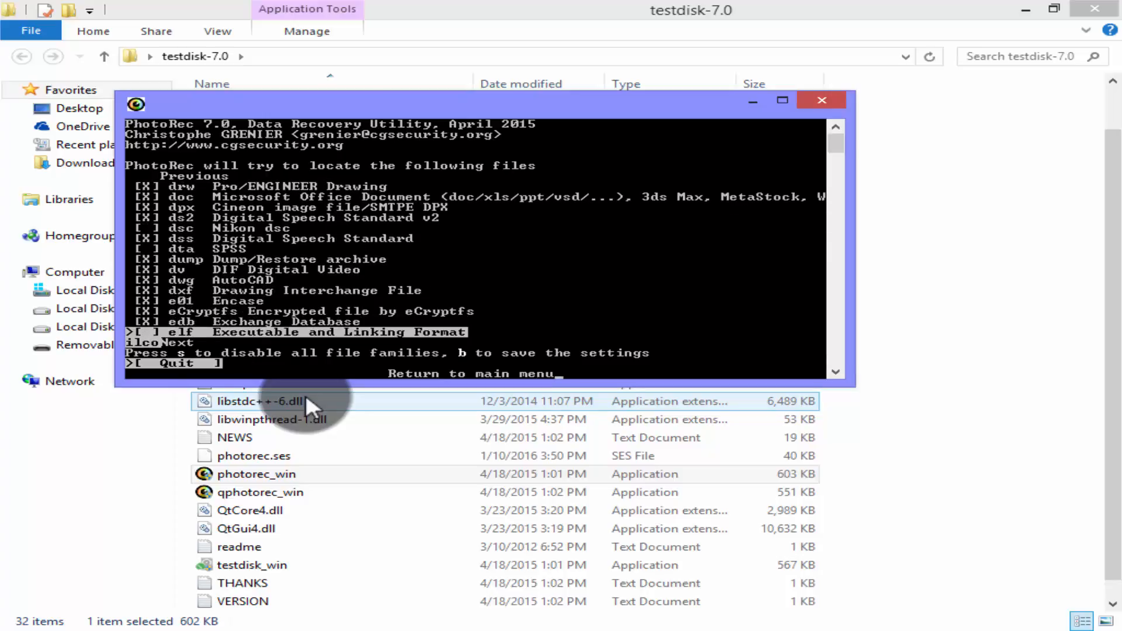
pyautogui.press('up')
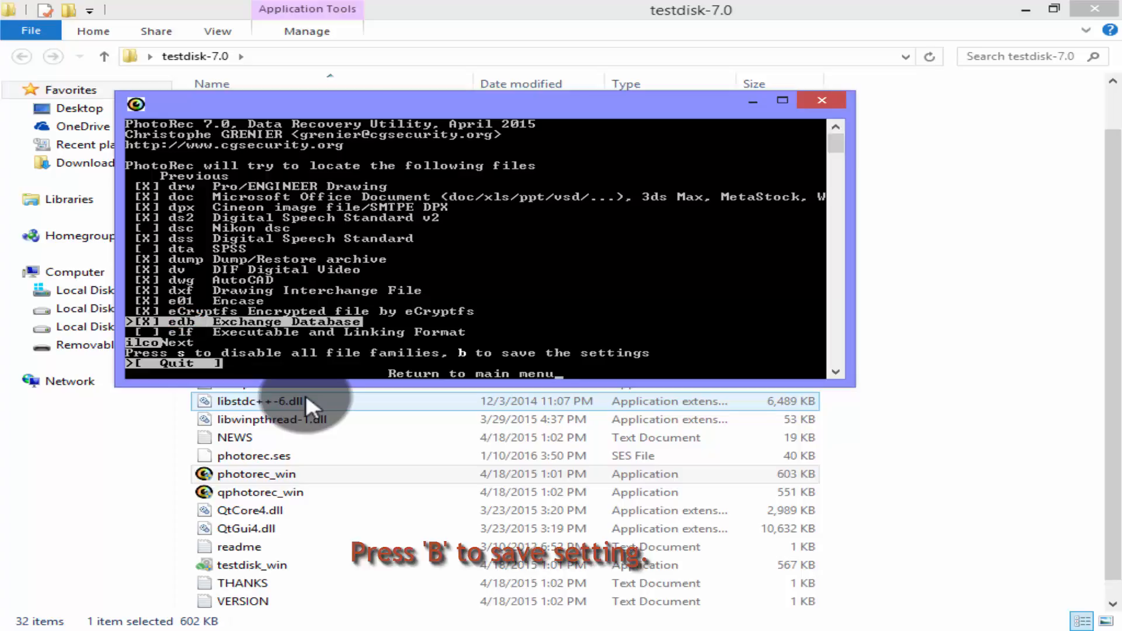
pyautogui.press('b')
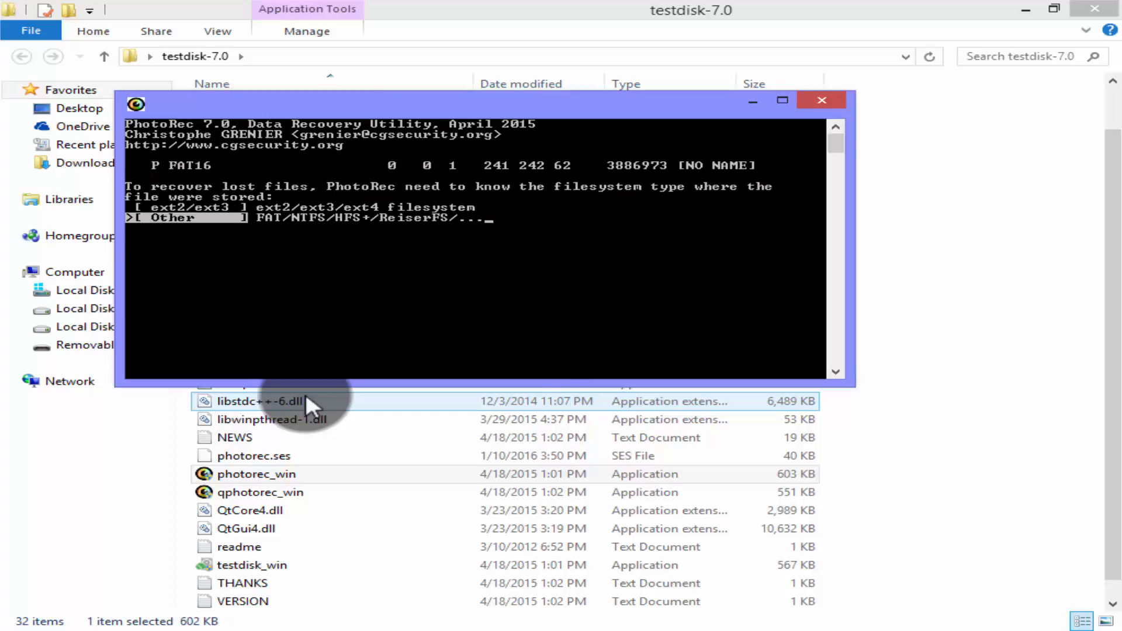
# Confirm the Other (FAT/NTFS) filesystem type and choose the partition scan extent.
pyautogui.press('Up')
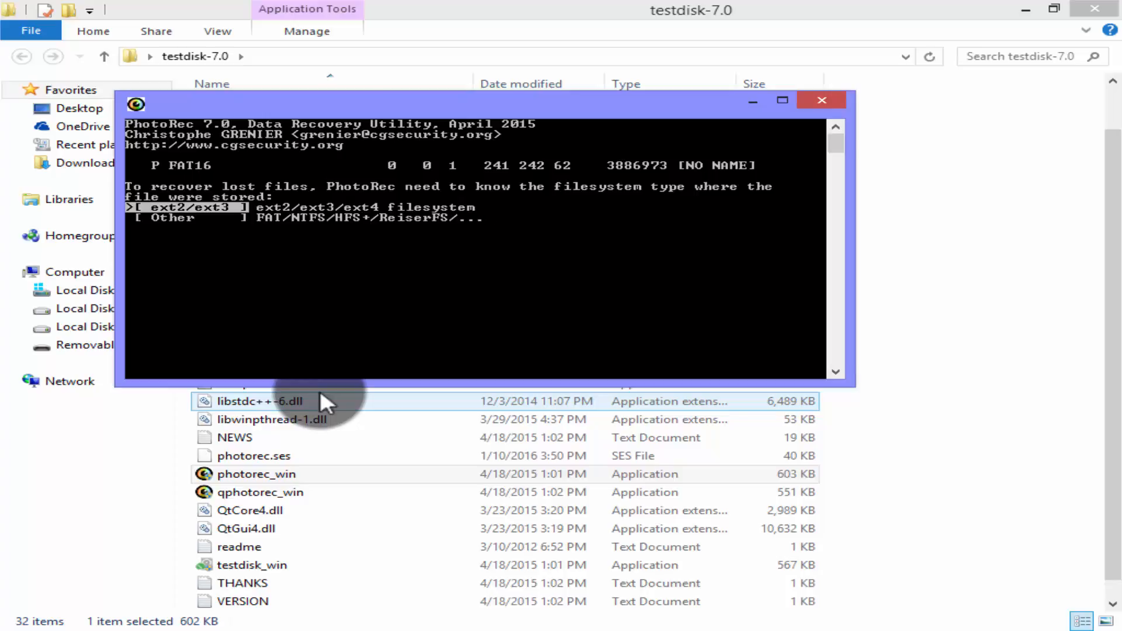
pyautogui.press('Down')
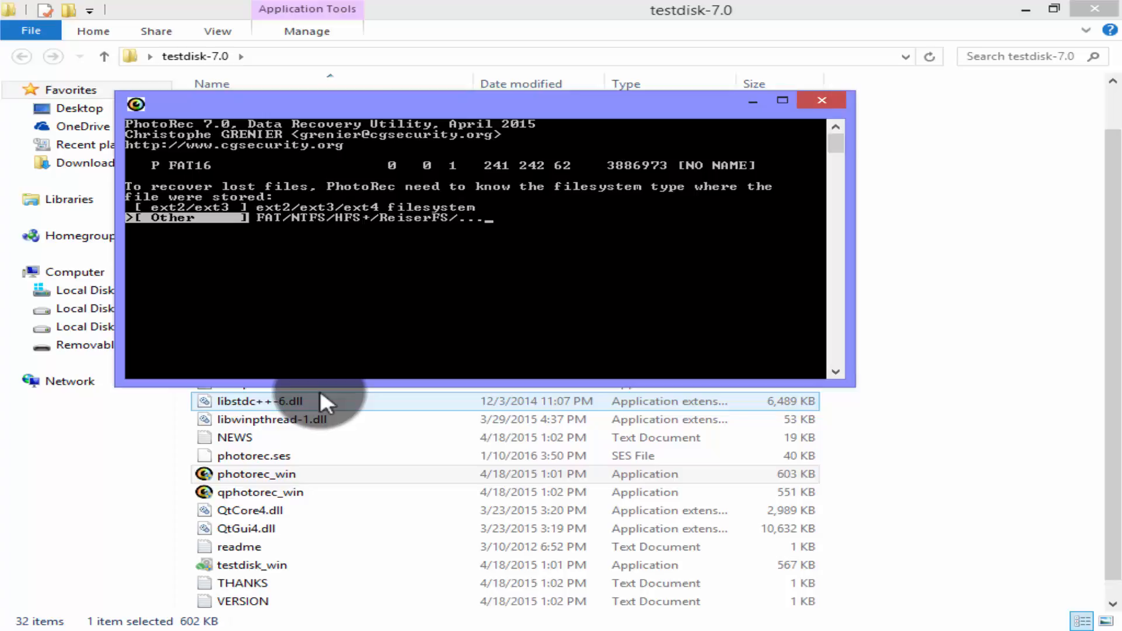
pyautogui.press('enter')
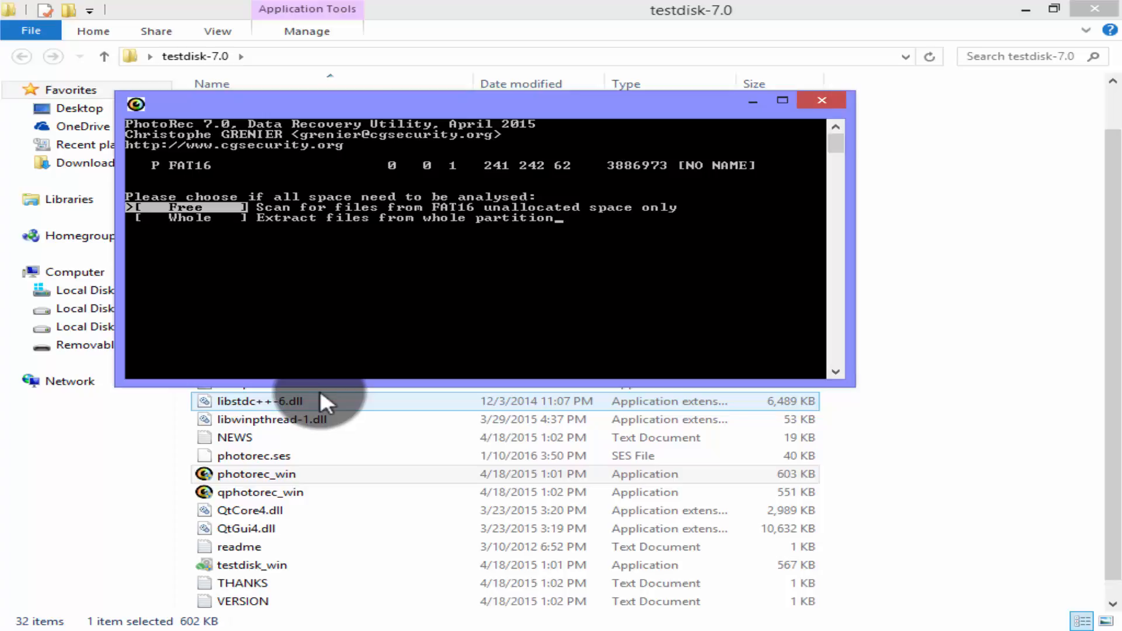
pyautogui.press('Down')
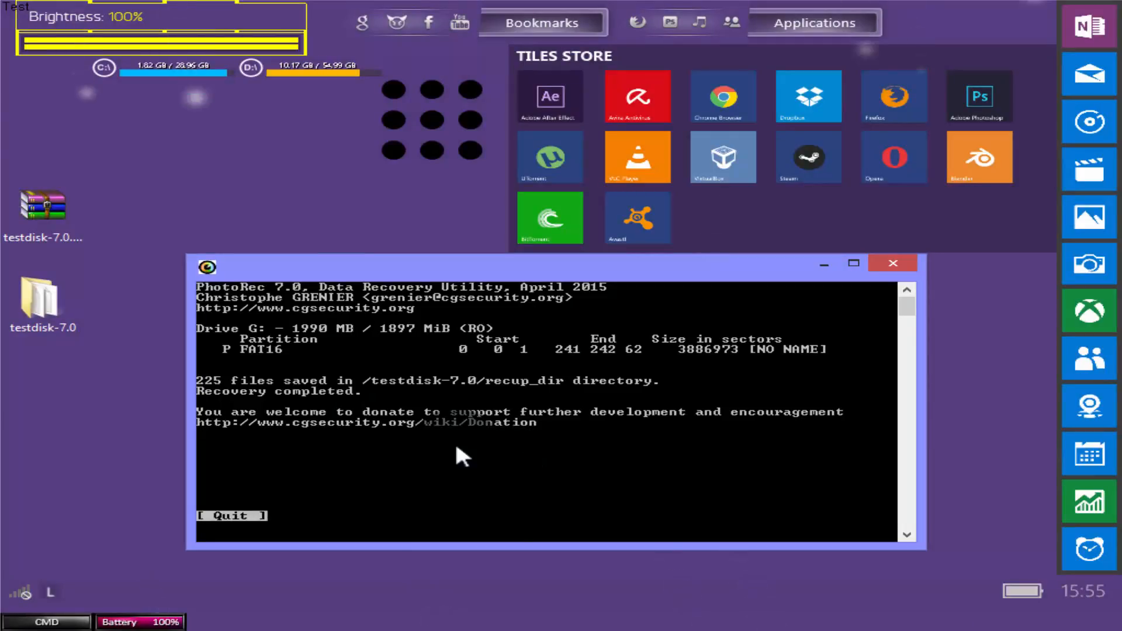
pyautogui.moveTo(440, 426)
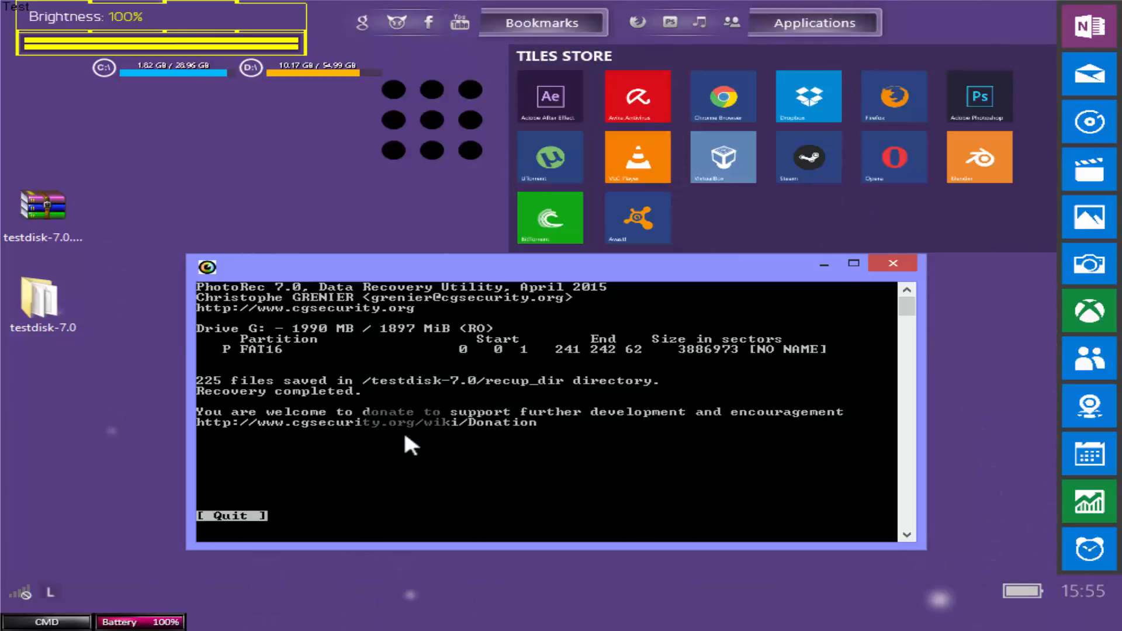
pyautogui.moveTo(893, 279)
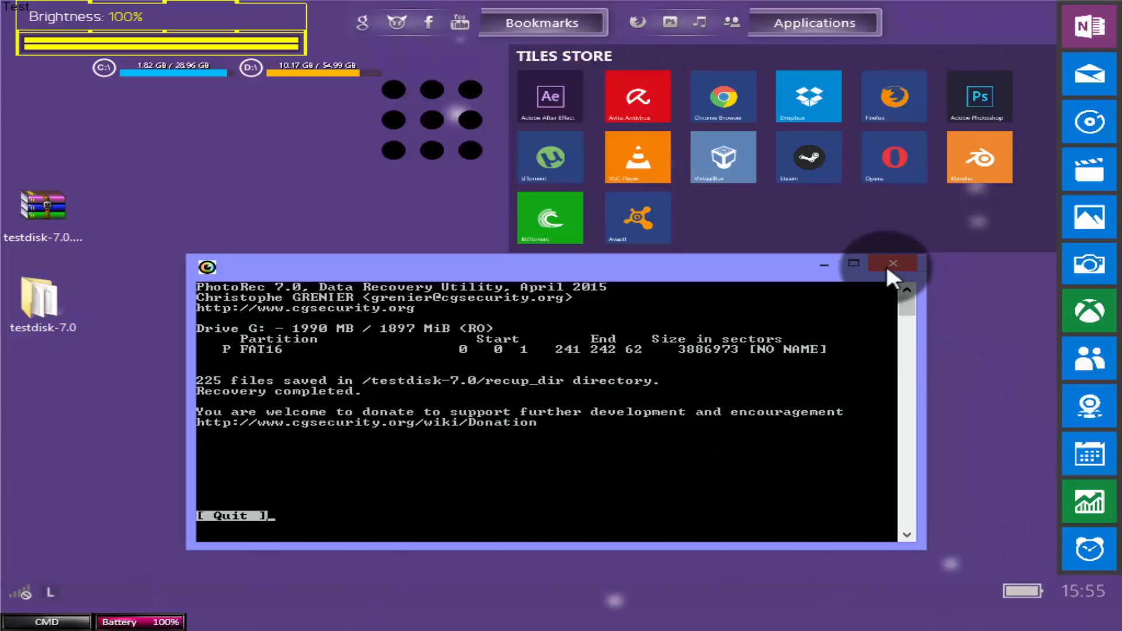
# Select the testdisk-7.0 folder on the desktop once recovery completes.
pyautogui.click(893, 263)
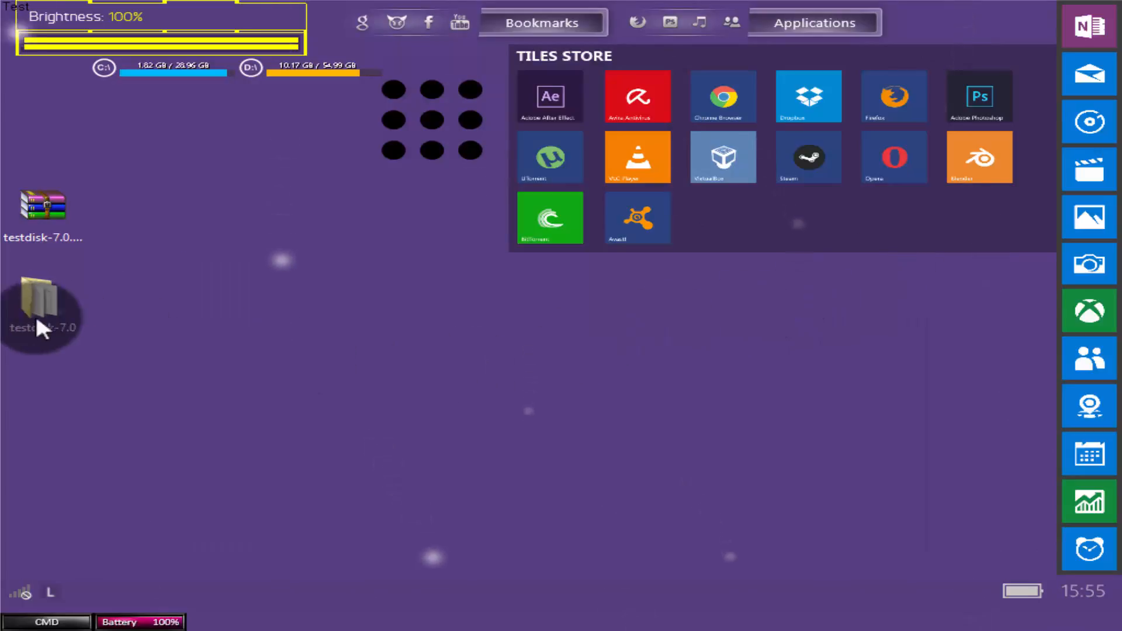
# Open testdisk-7.0 and select the recup_dir.1 output folder.
pyautogui.doubleClick(41, 297)
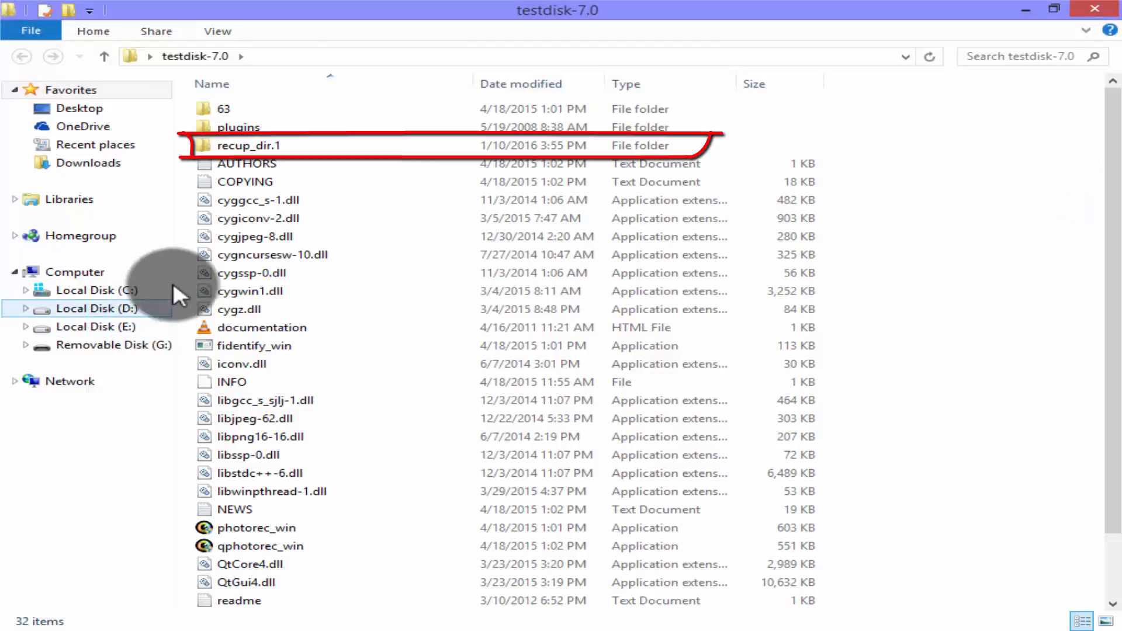
pyautogui.click(249, 146)
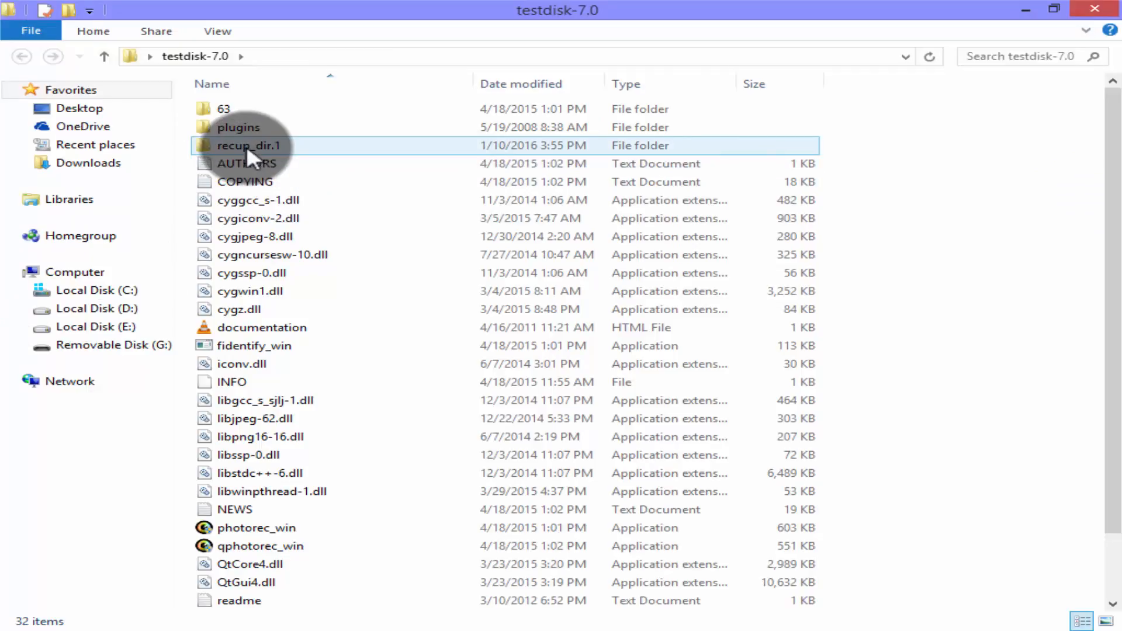
pyautogui.moveTo(248, 146)
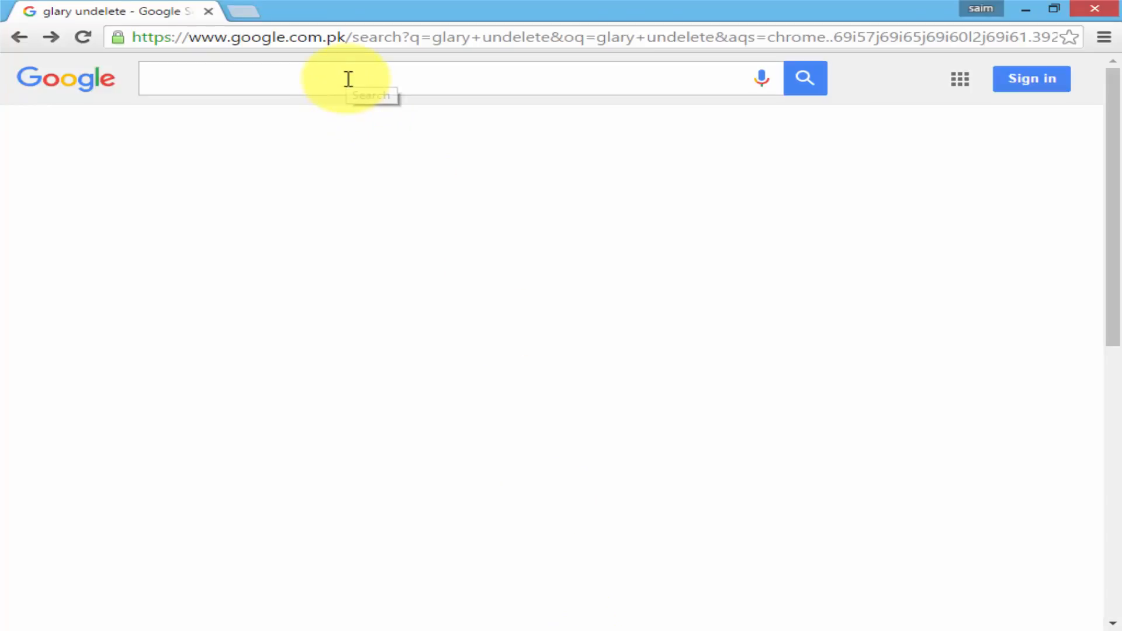
# Search for Glary Undelete and save the gunsetup installer to the Desktop.
pyautogui.write('gl')
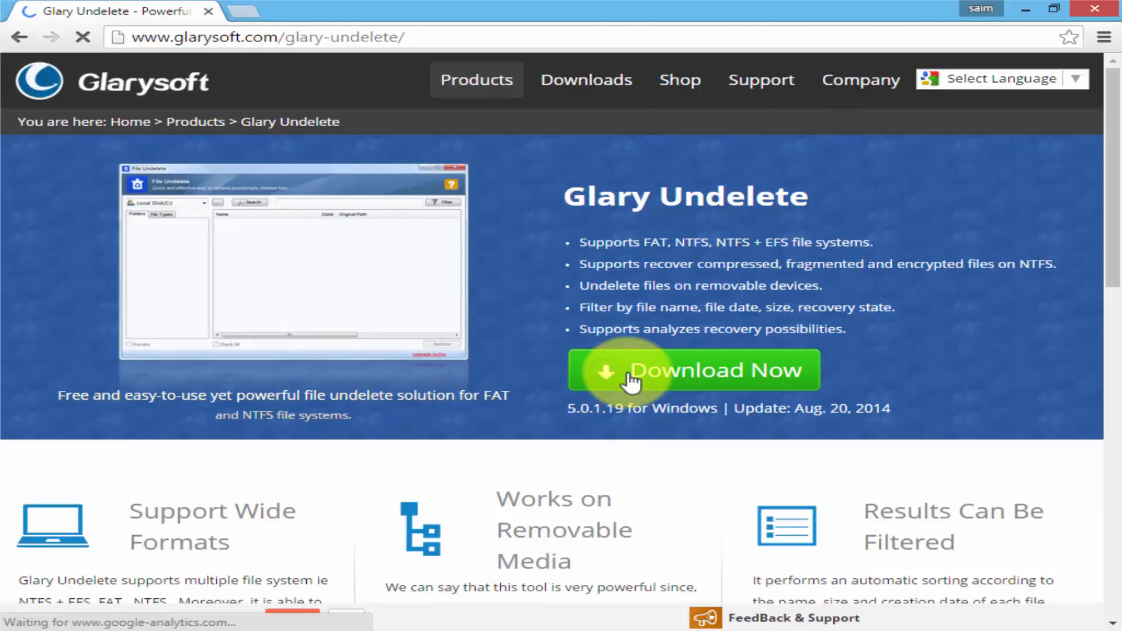
pyautogui.click(691, 371)
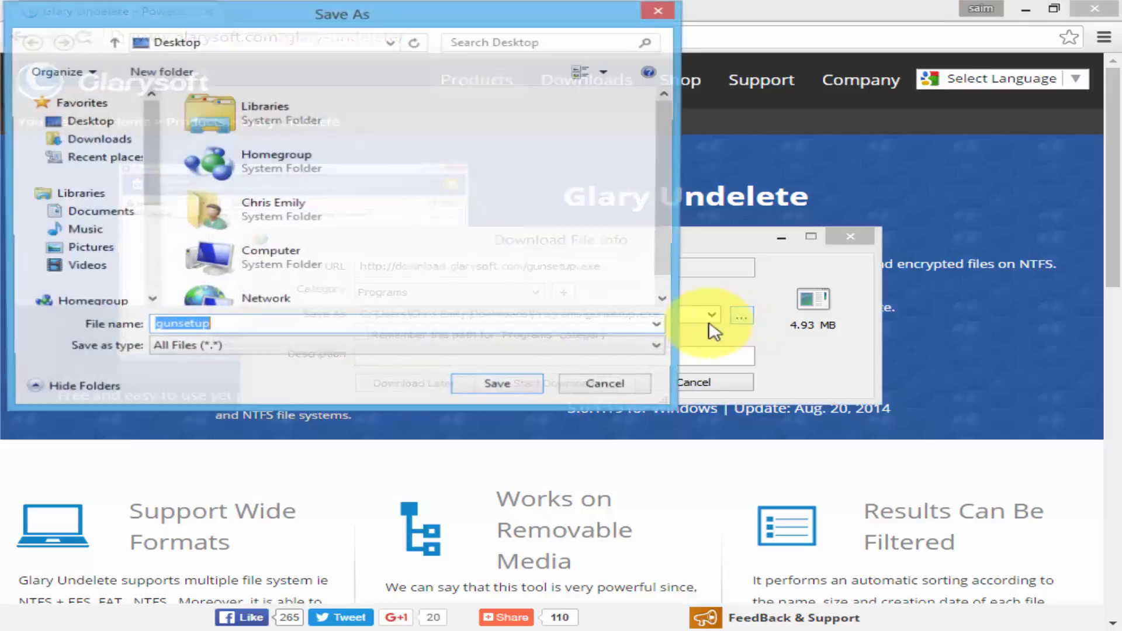
pyautogui.click(91, 121)
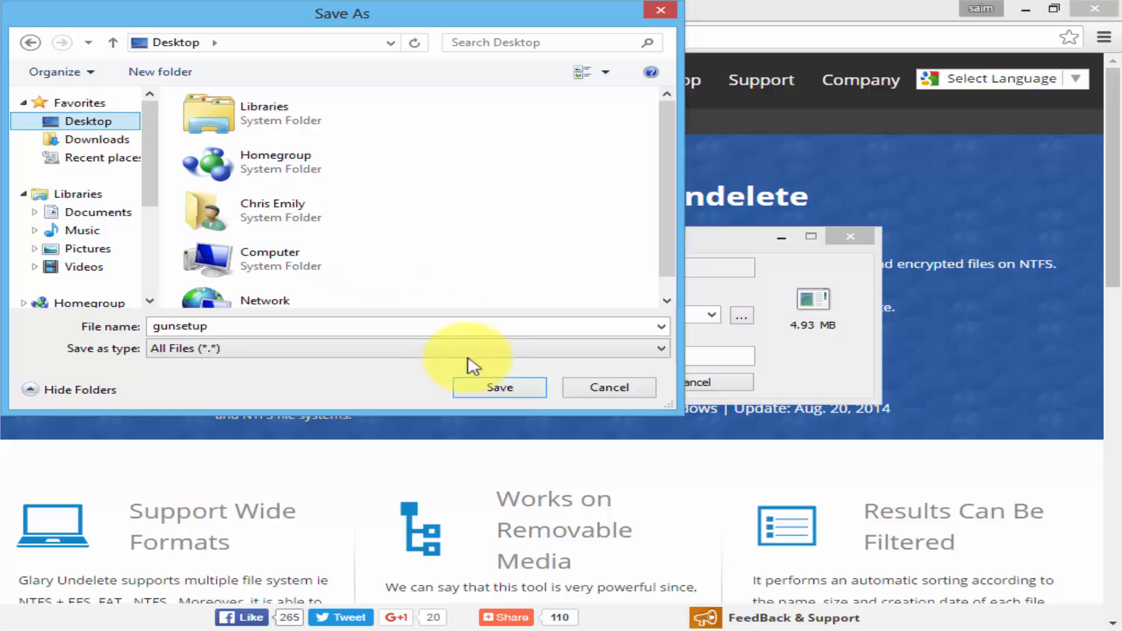
pyautogui.click(500, 387)
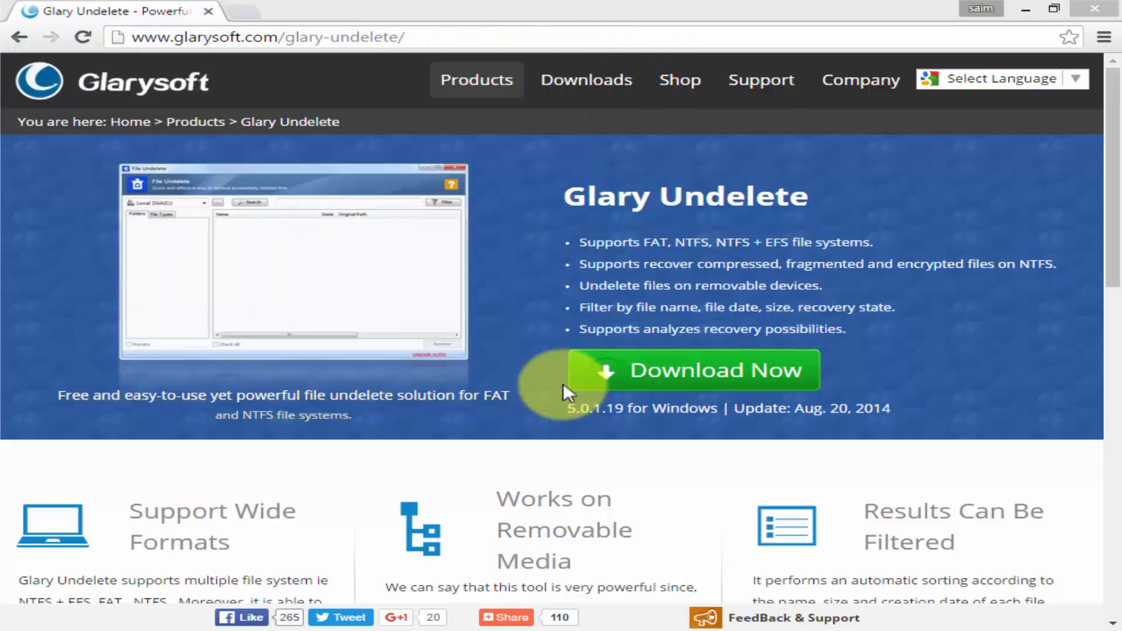
pyautogui.click(714, 370)
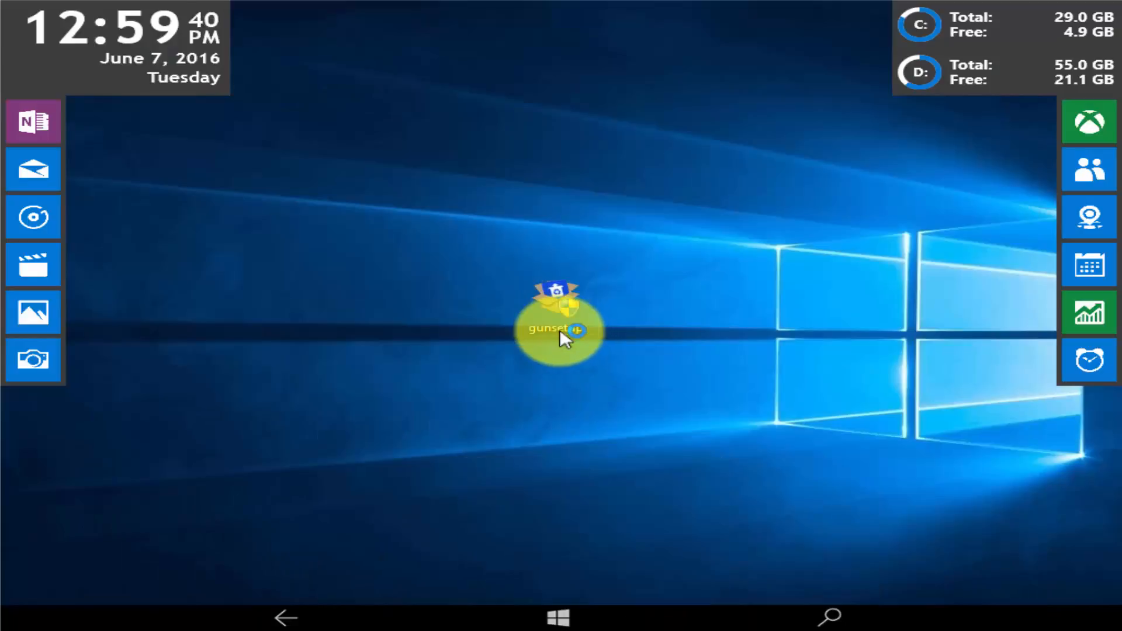
# Run gunsetup with the default folder and desktop icon, then launch Glary Undelete.
pyautogui.doubleClick(557, 330)
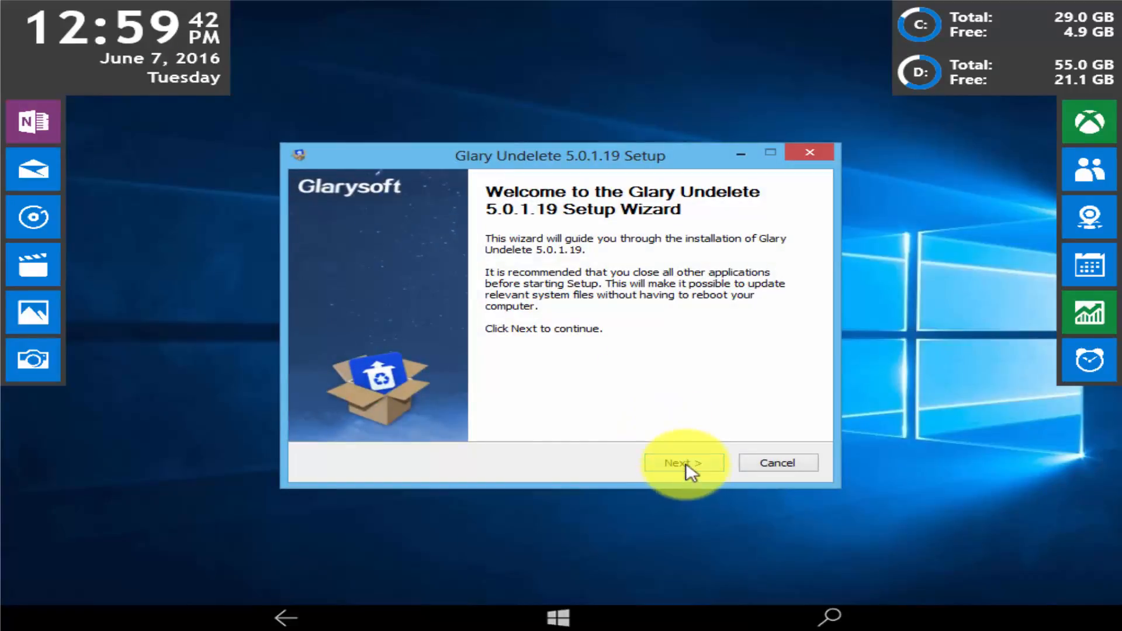
pyautogui.click(683, 463)
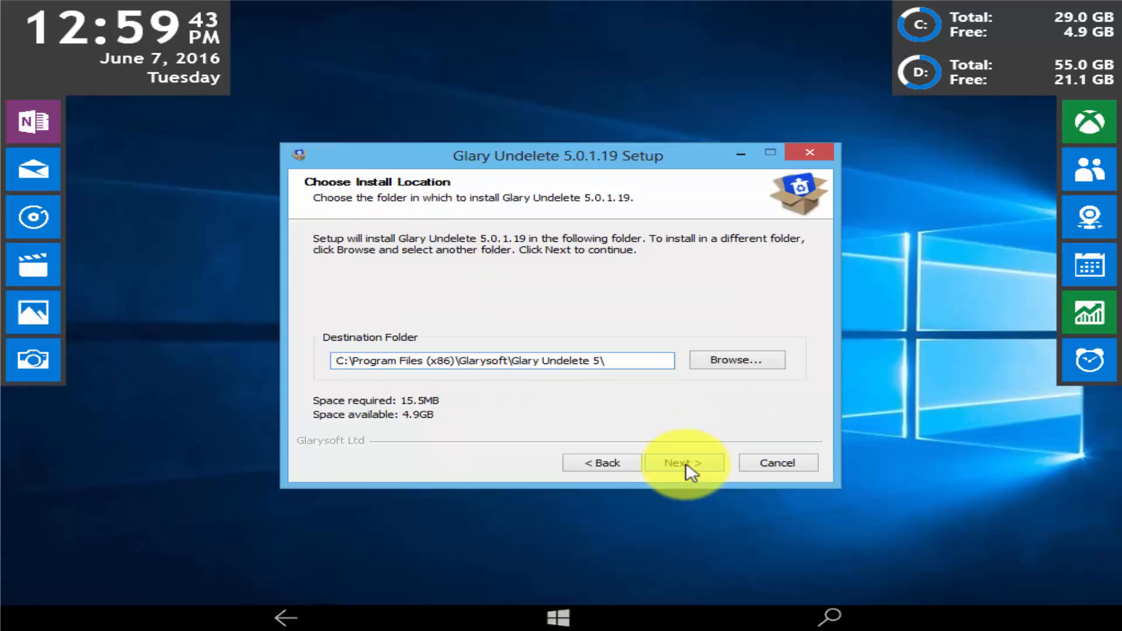
pyautogui.click(682, 462)
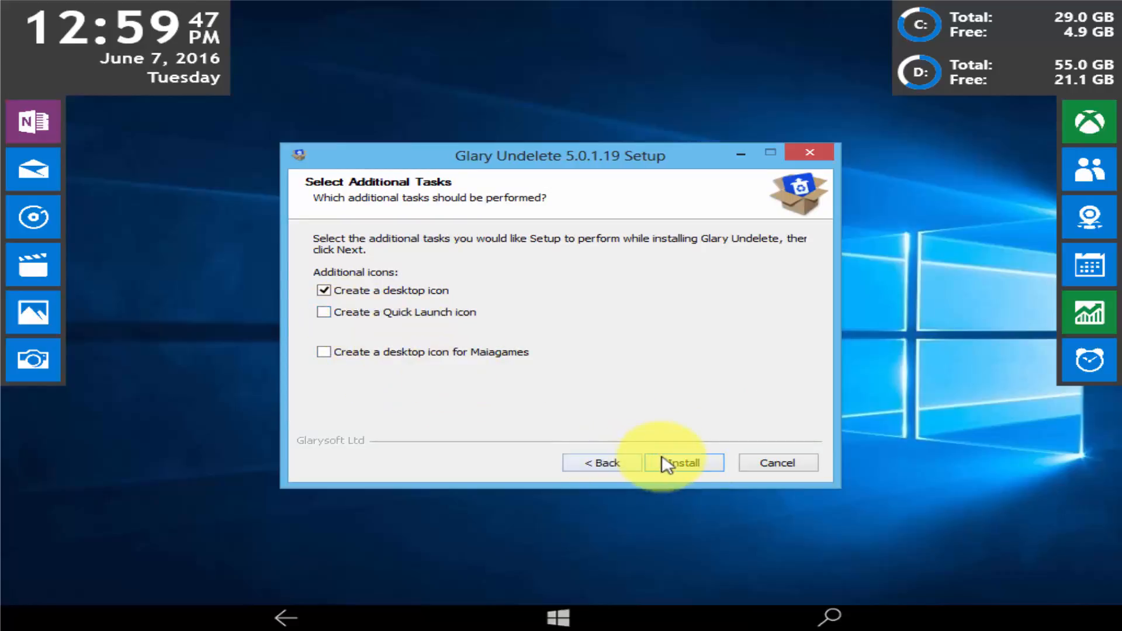
pyautogui.click(683, 463)
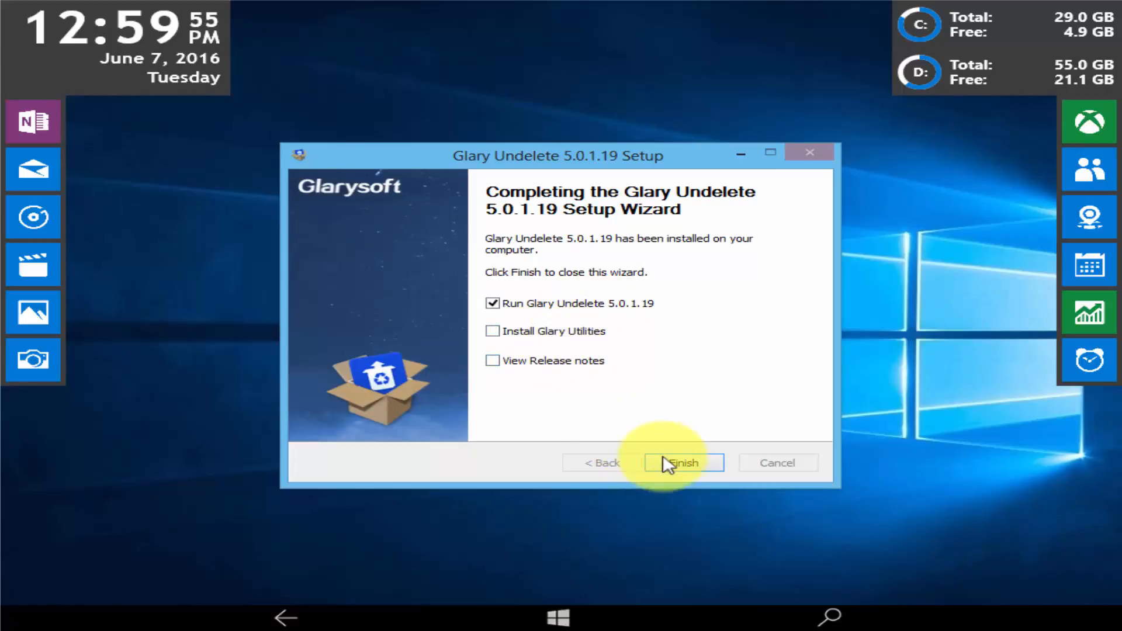
pyautogui.click(682, 462)
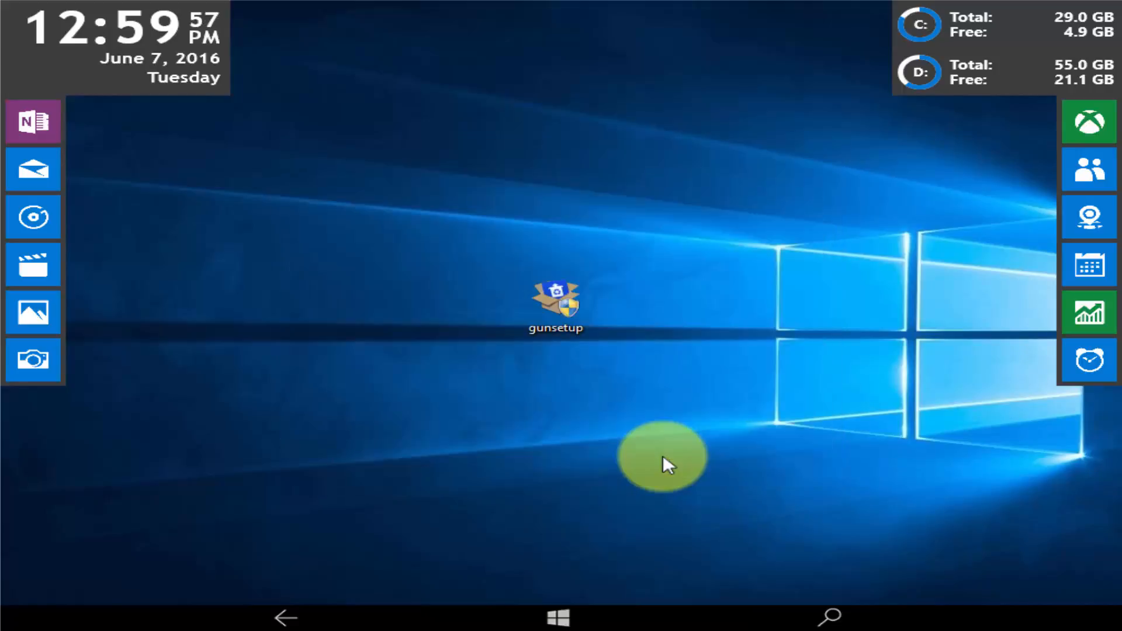
pyautogui.doubleClick(556, 293)
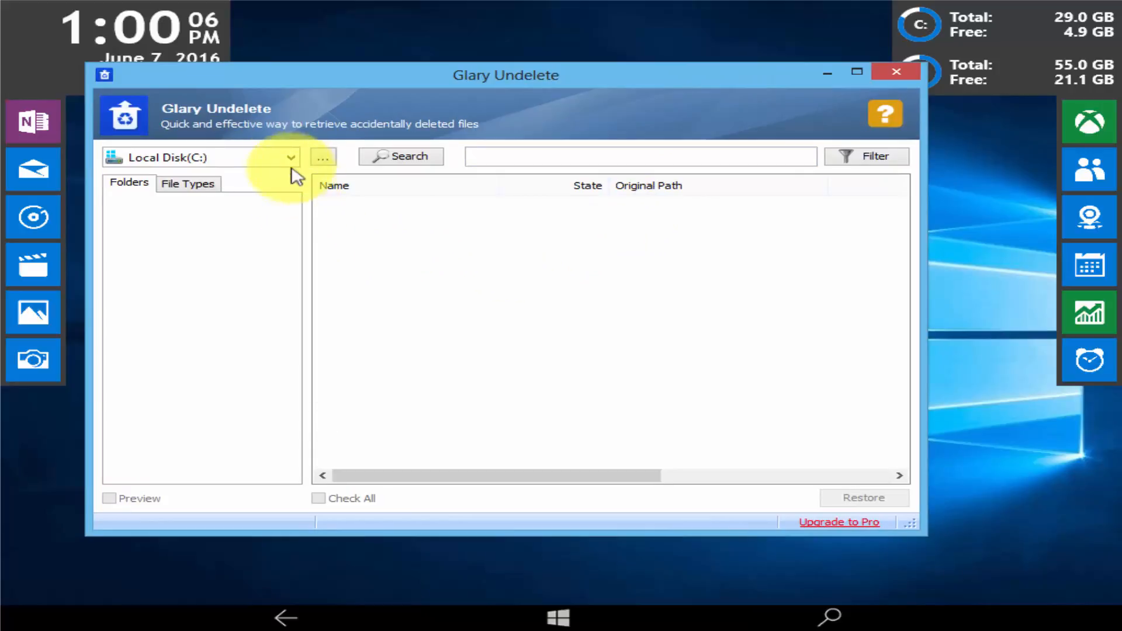
# Browse to Removable Disk (G:) and confirm it as the scan location.
pyautogui.click(290, 157)
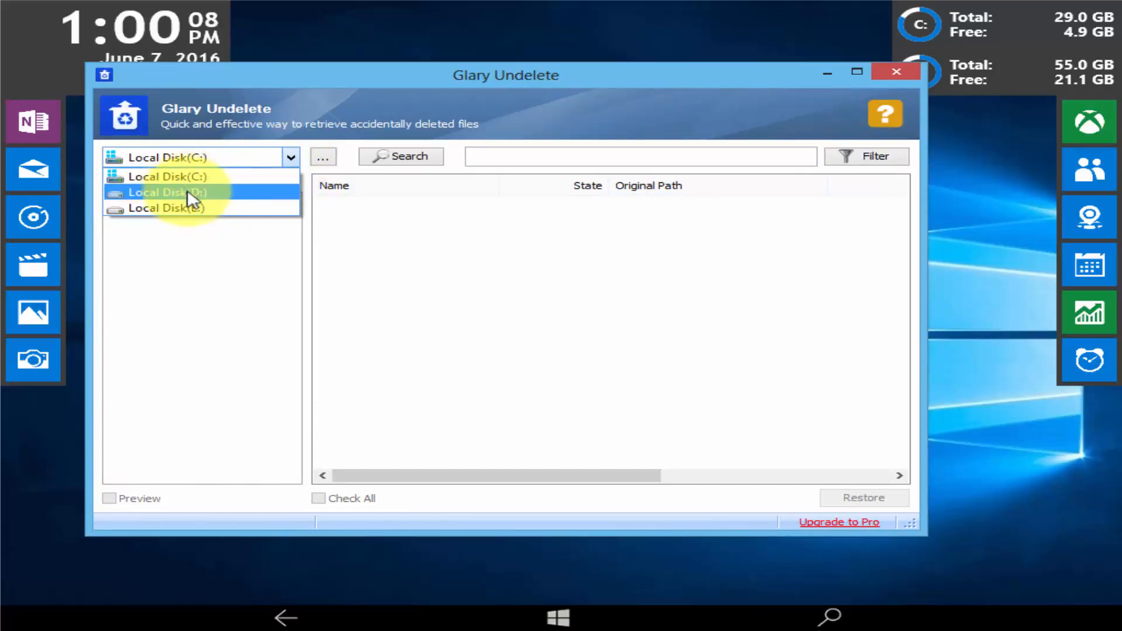
pyautogui.moveTo(229, 176)
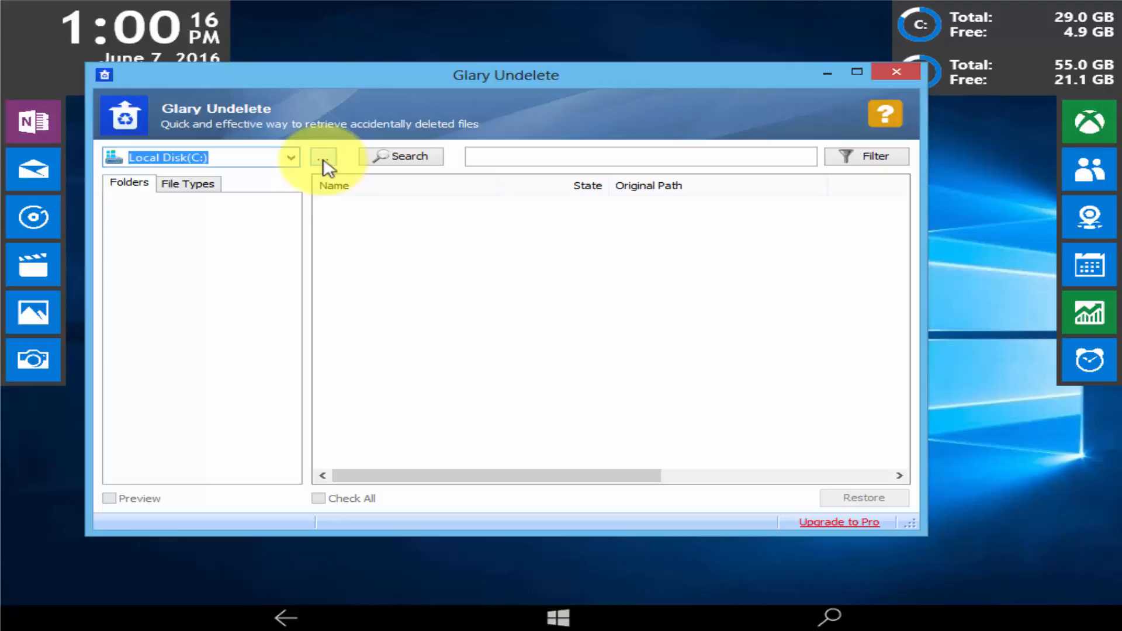
pyautogui.click(323, 156)
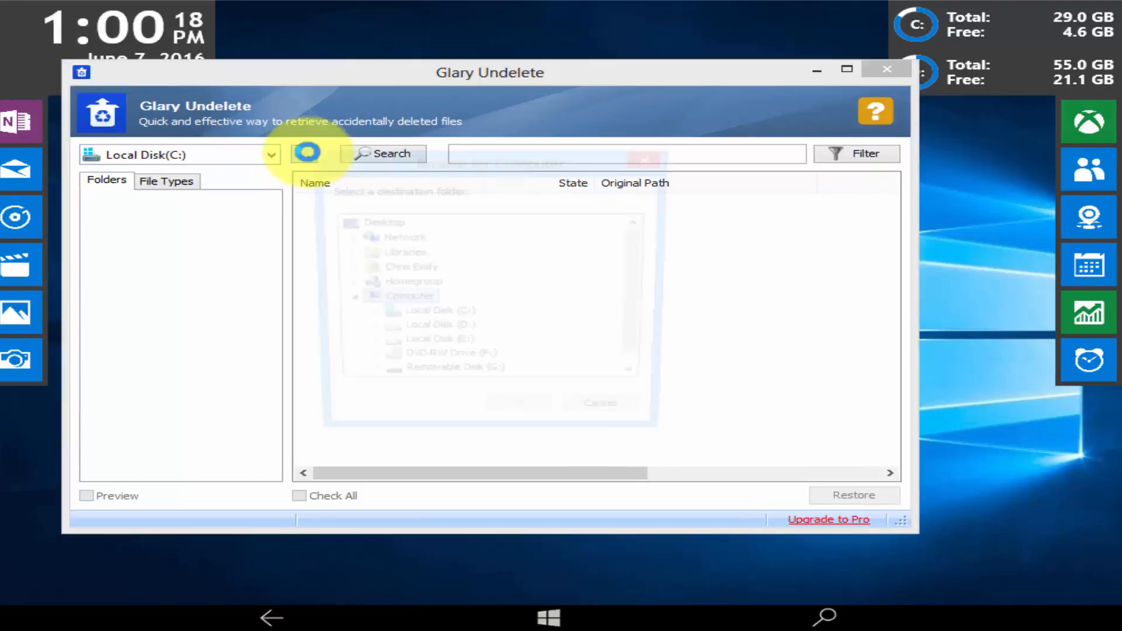
pyautogui.click(453, 379)
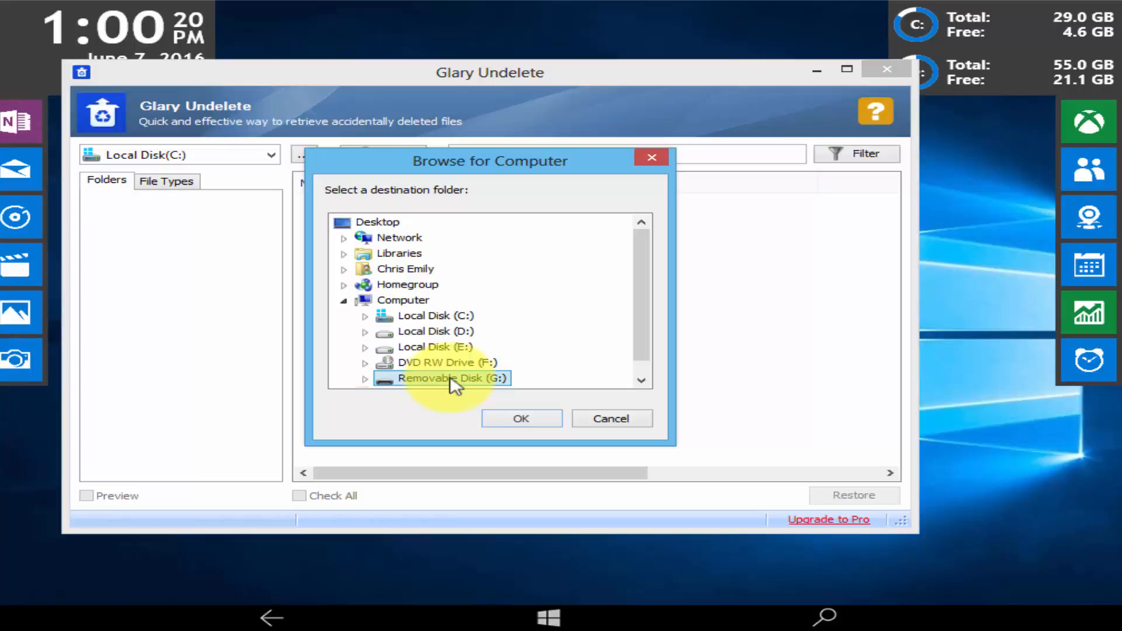
pyautogui.click(521, 419)
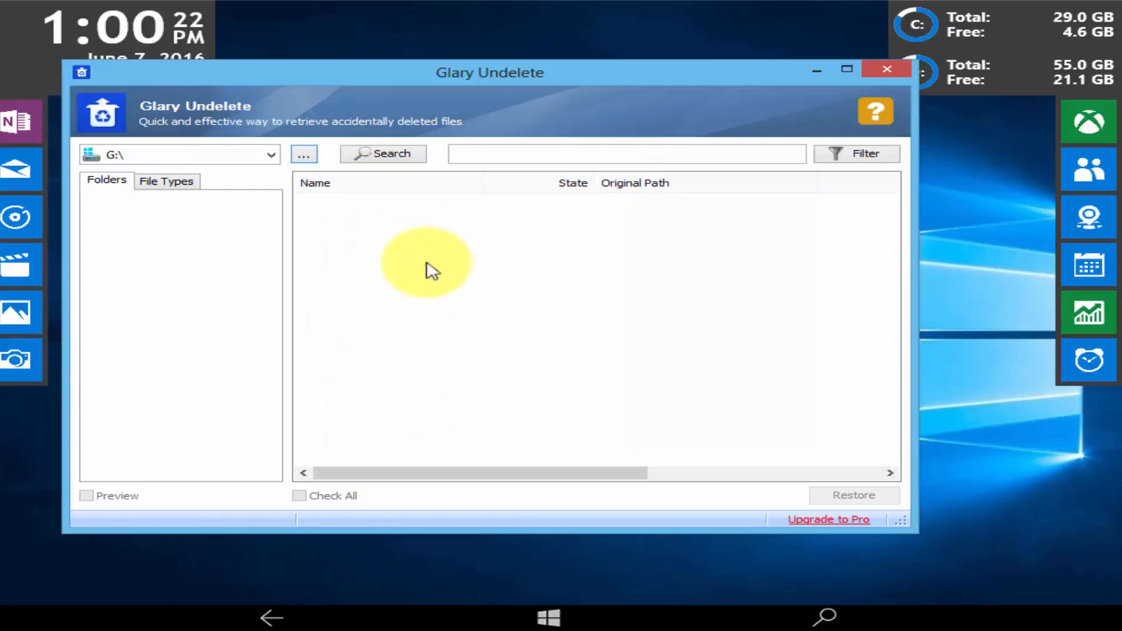
pyautogui.click(383, 153)
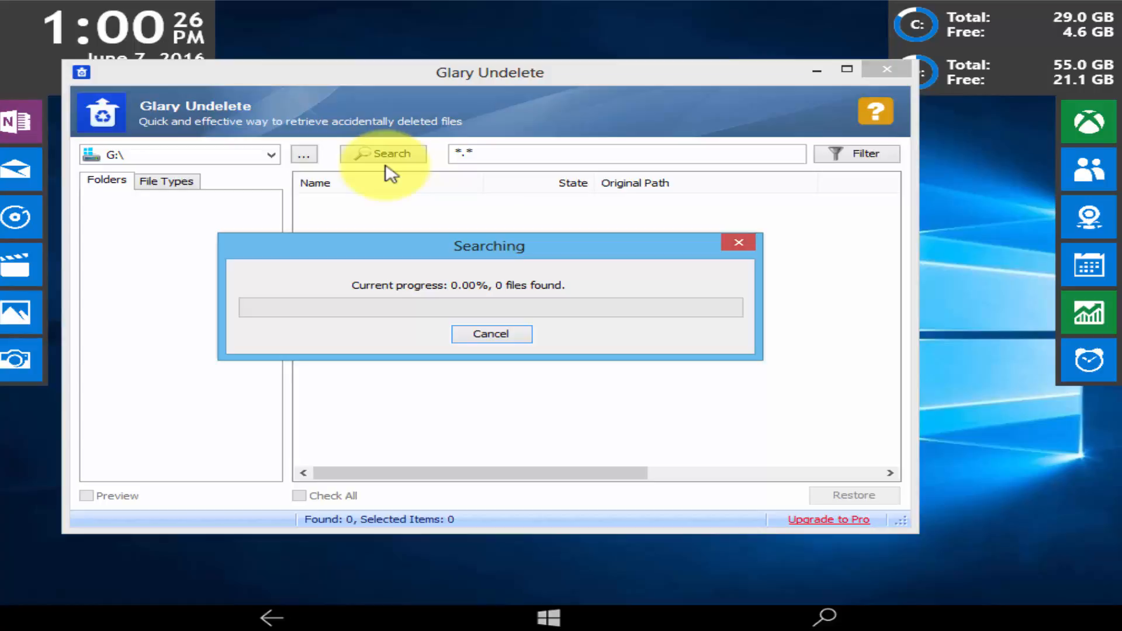
# Scan G: and restore 'Components of computer - Copy.docx' to the Desktop.
pyautogui.click(383, 153)
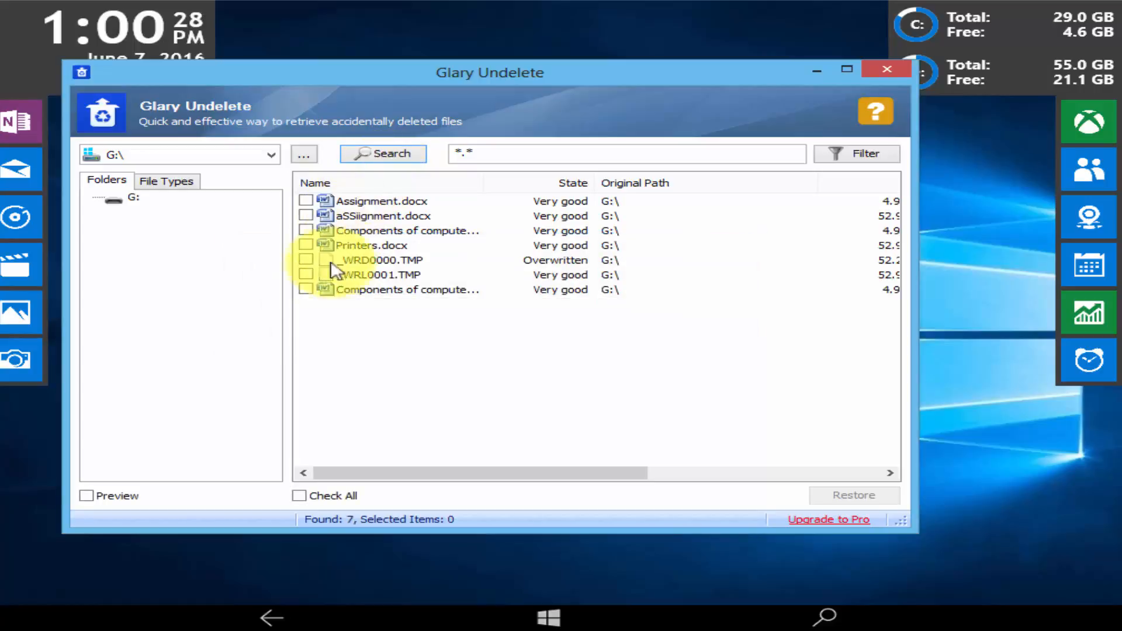
pyautogui.click(306, 290)
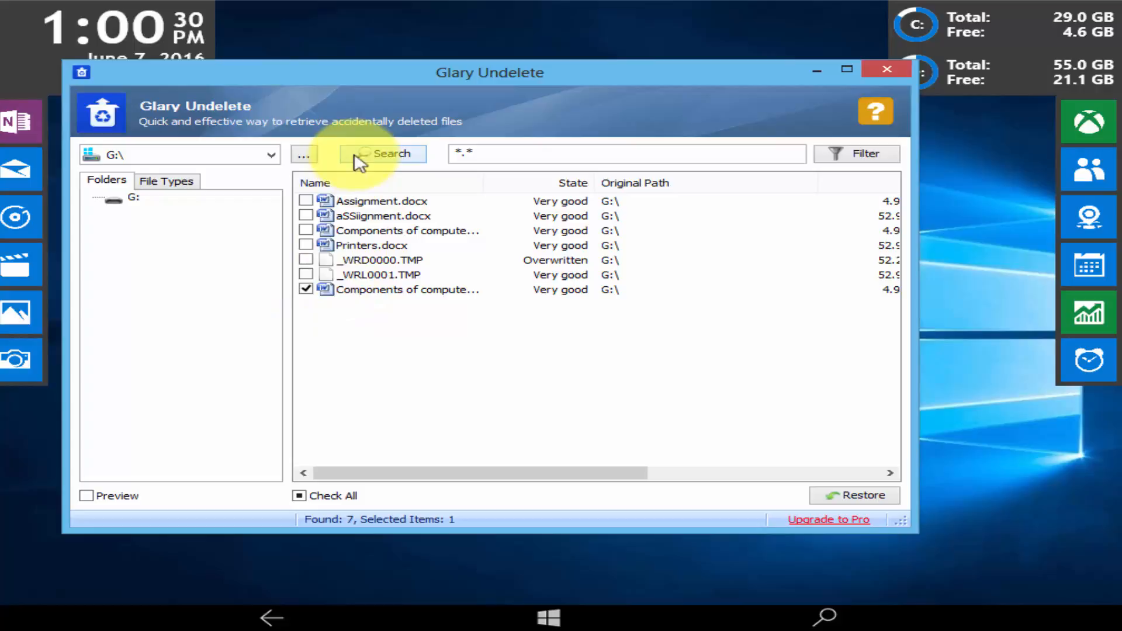
pyautogui.click(854, 495)
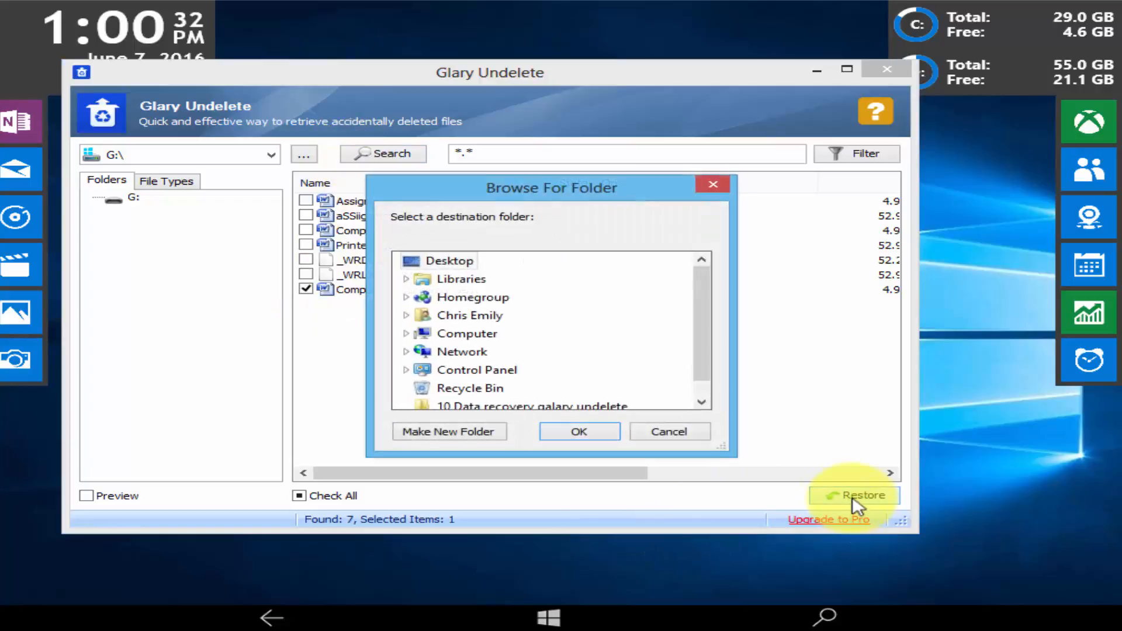
pyautogui.moveTo(539, 422)
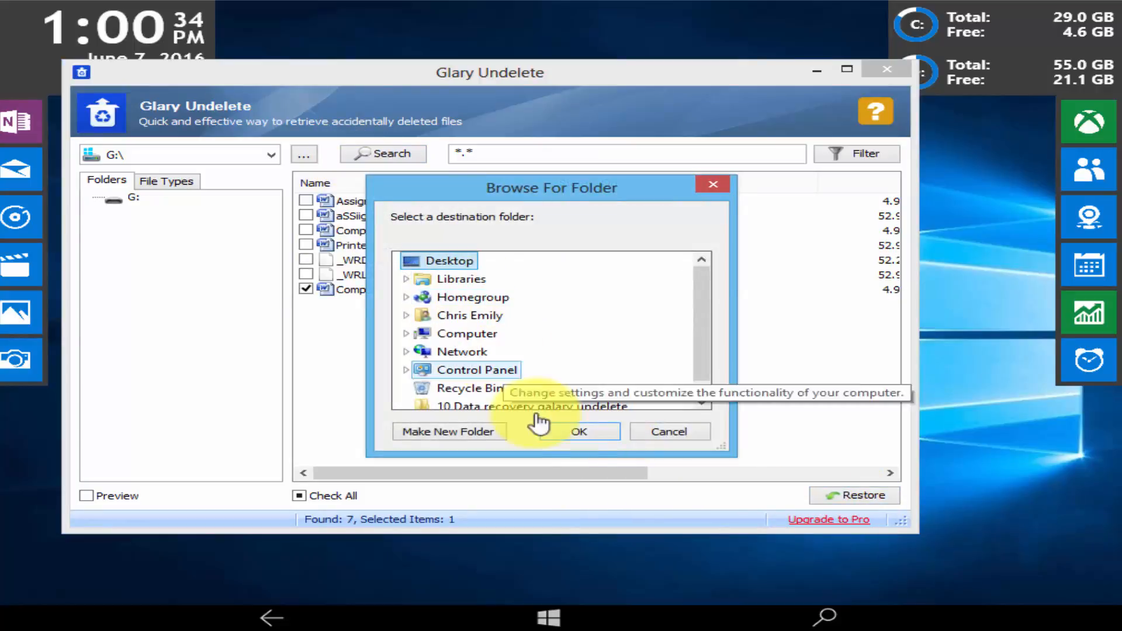
pyautogui.click(579, 431)
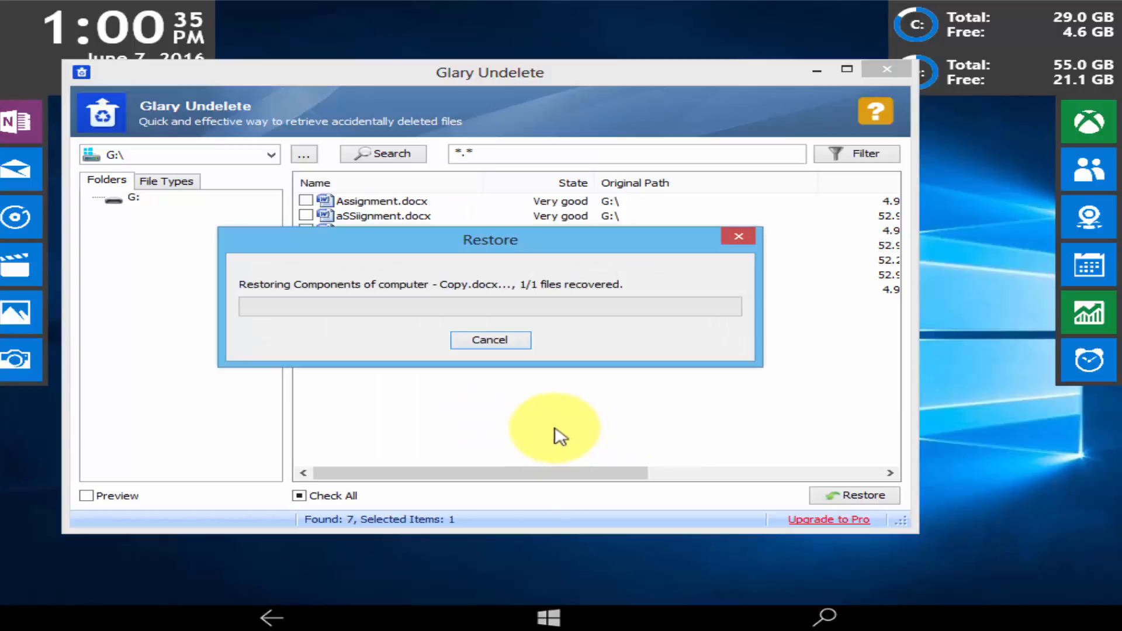
pyautogui.moveTo(580, 457)
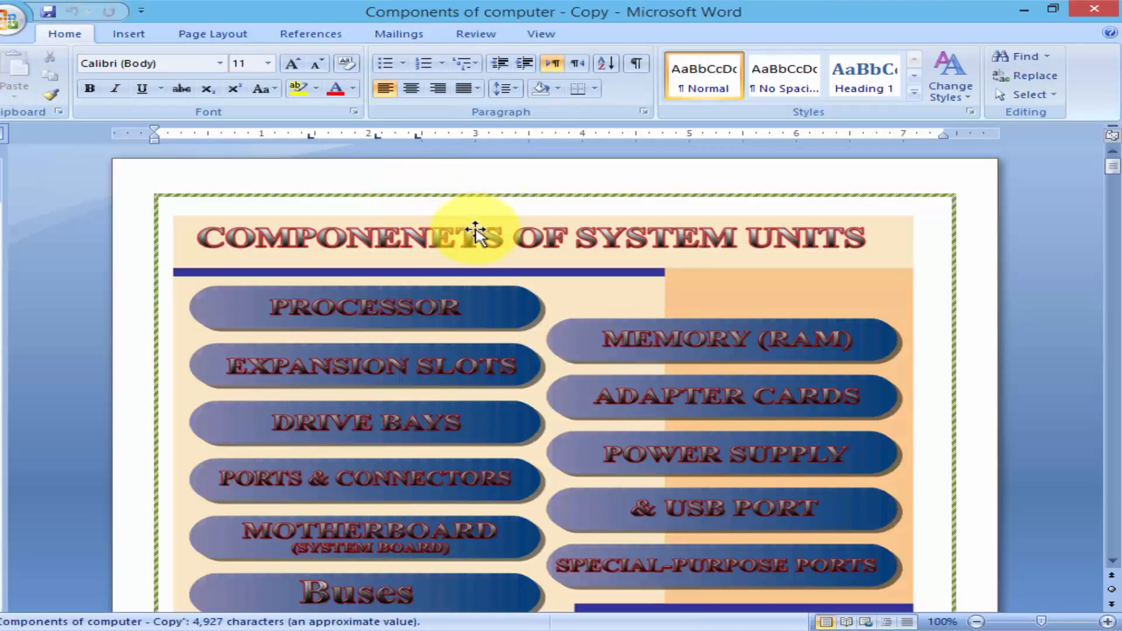
# Scroll through the recovered 'Components of computer - Copy' document to confirm its 11 pages.
pyautogui.scroll(-3)
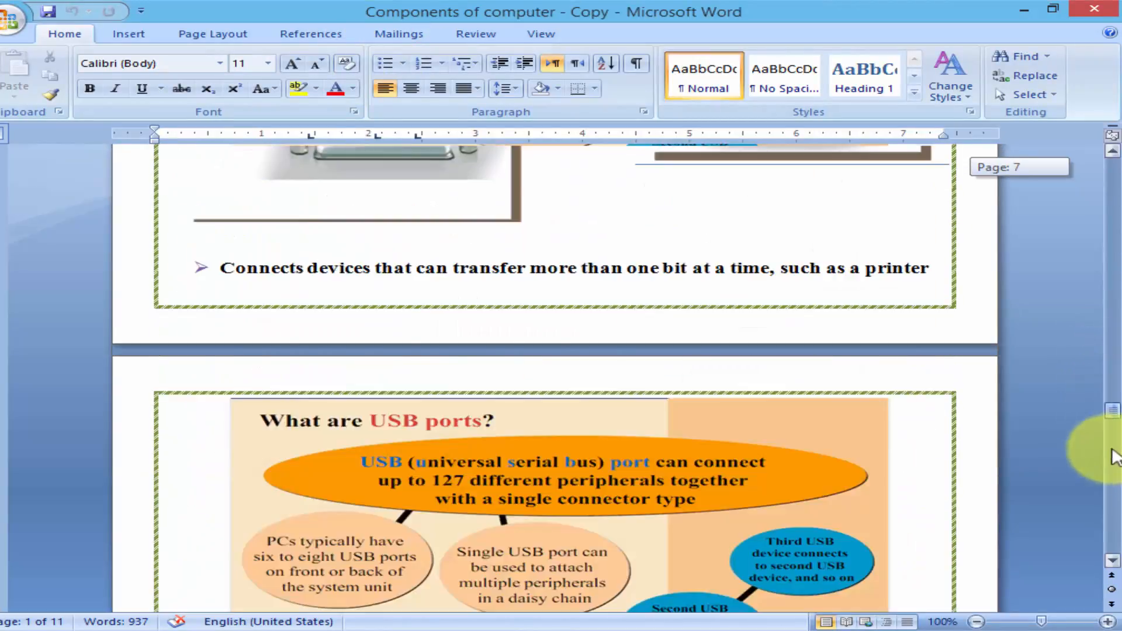
pyautogui.scroll(-3)
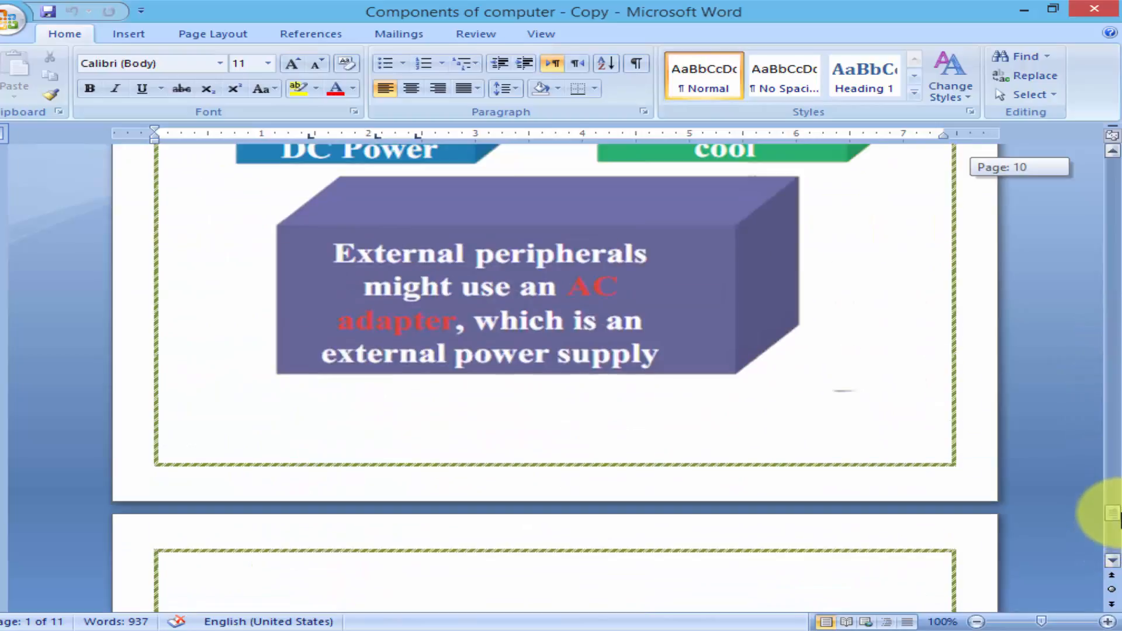